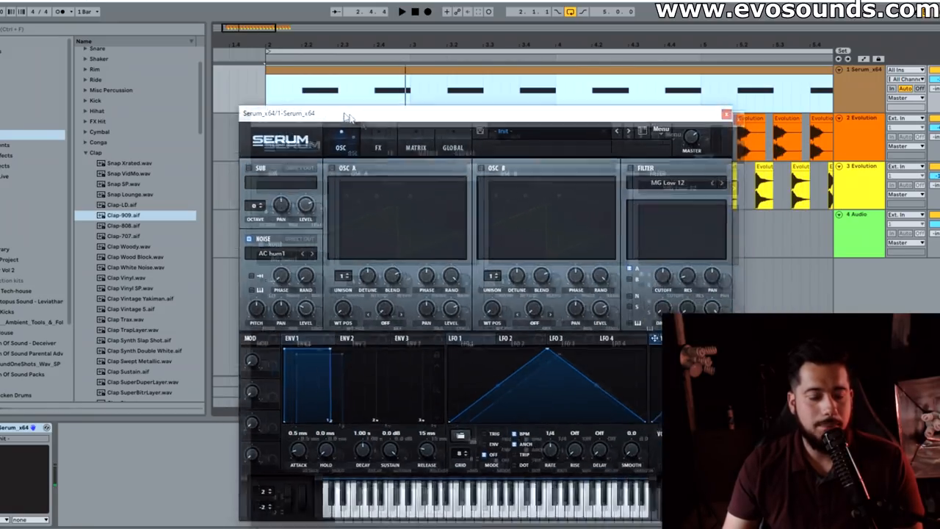
Load the Analog > BrightWhite noise and draw decaying clap bumps into LFO 1
left_click(261, 234)
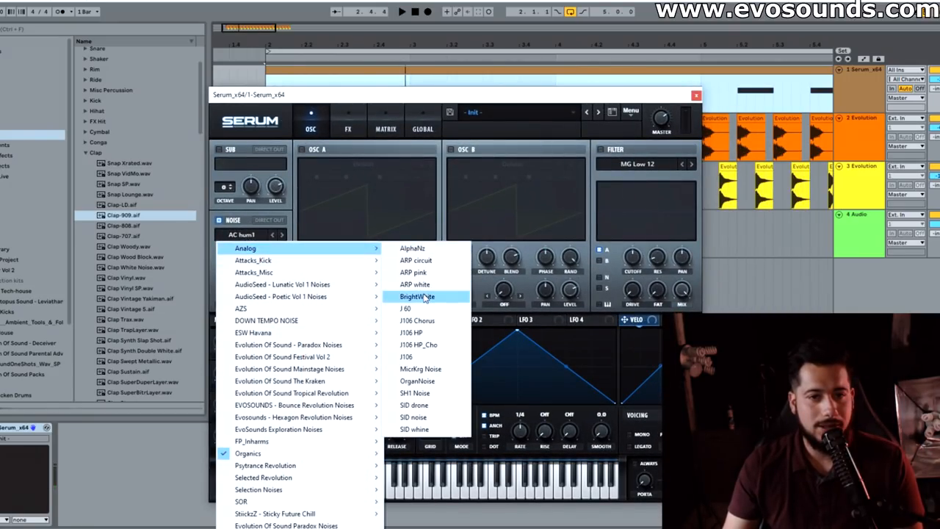
left_click(417, 296)
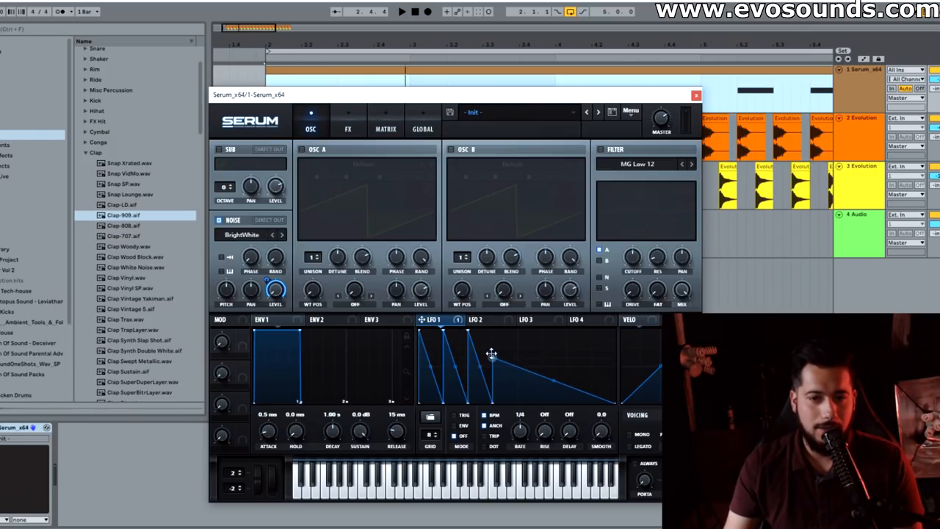
left_click_drag(492, 357, 547, 389)
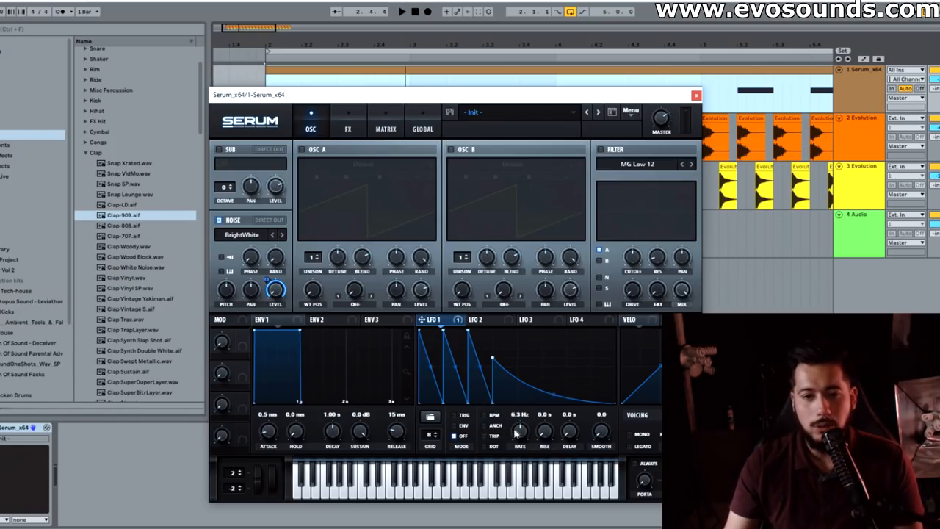
Set LFO 1 to ENV mode, adjust its Rate, and raise the last bump
left_click_drag(520, 430, 519, 415)
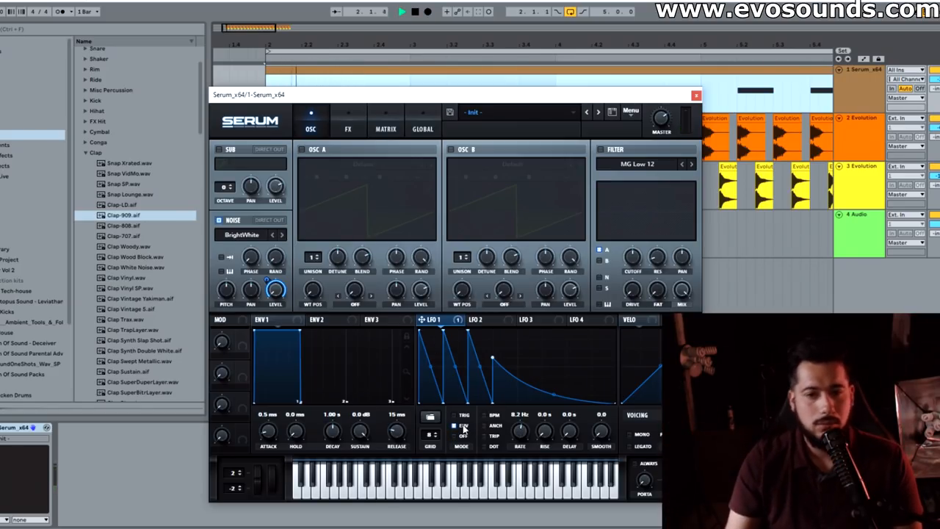
left_click_drag(519, 430, 514, 441)
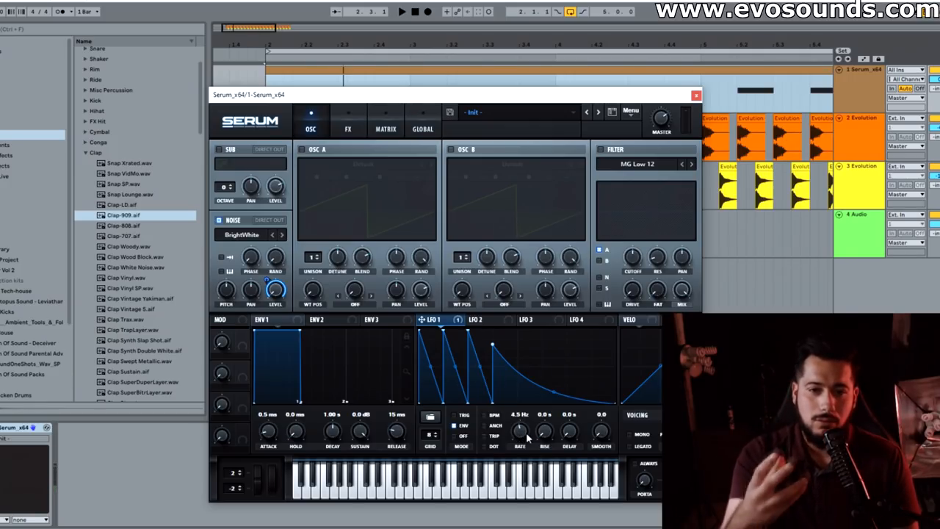
mouse_move(432, 360)
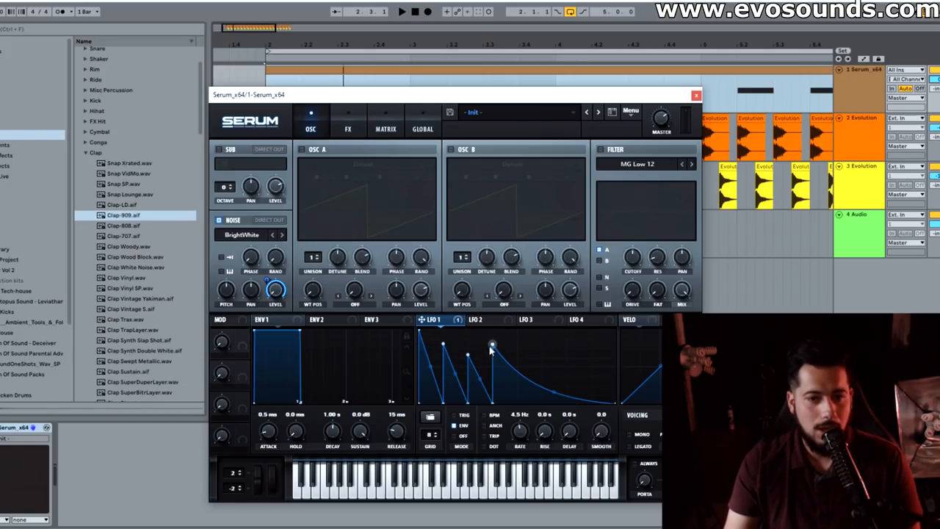
left_click_drag(492, 346, 490, 365)
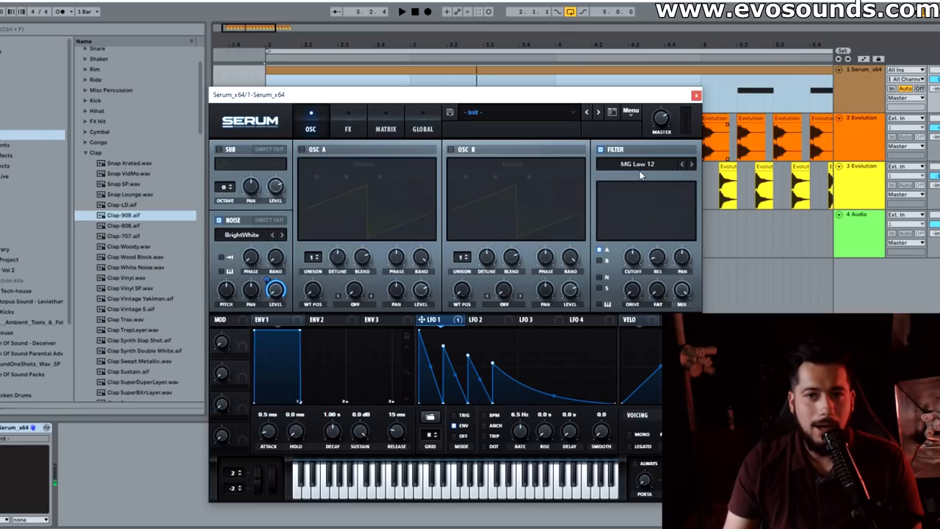
Switch the filter to Normal > High 24 high-pass and adjust its Drive
left_click(638, 164)
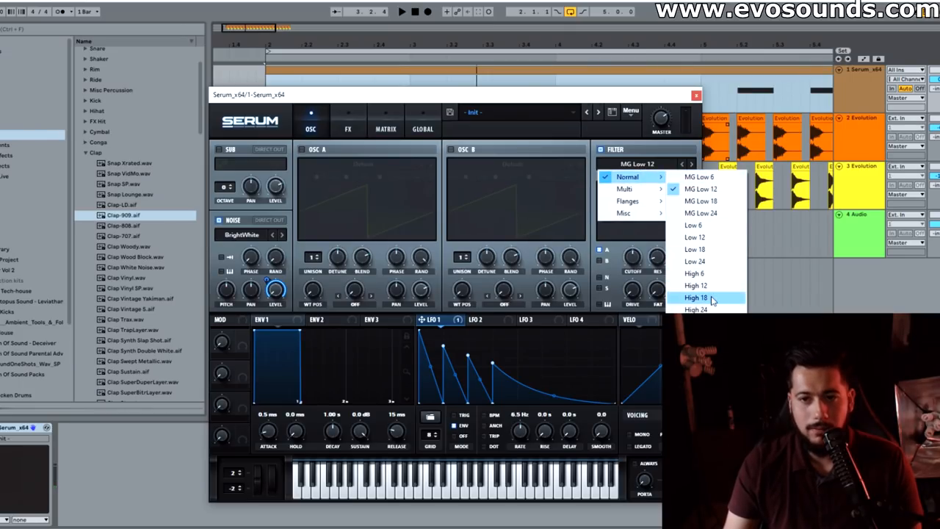
left_click(695, 309)
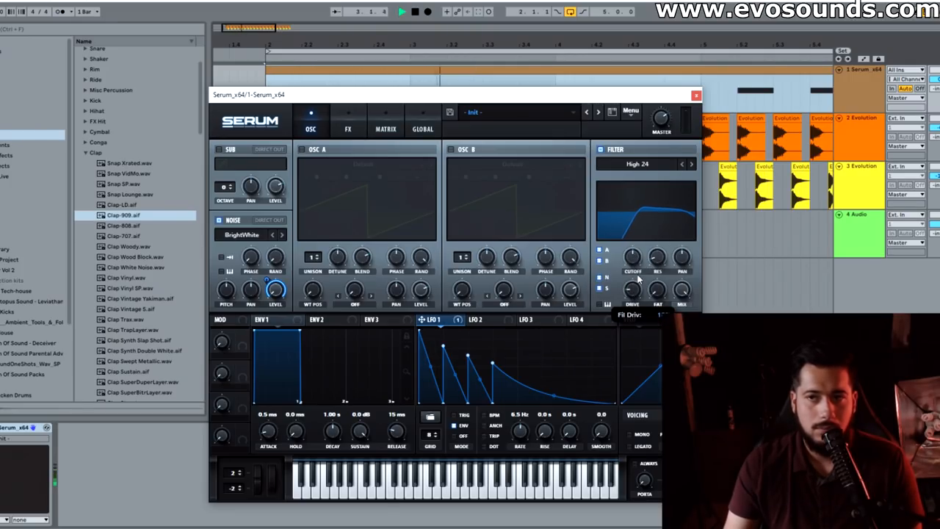
left_click_drag(631, 257, 633, 264)
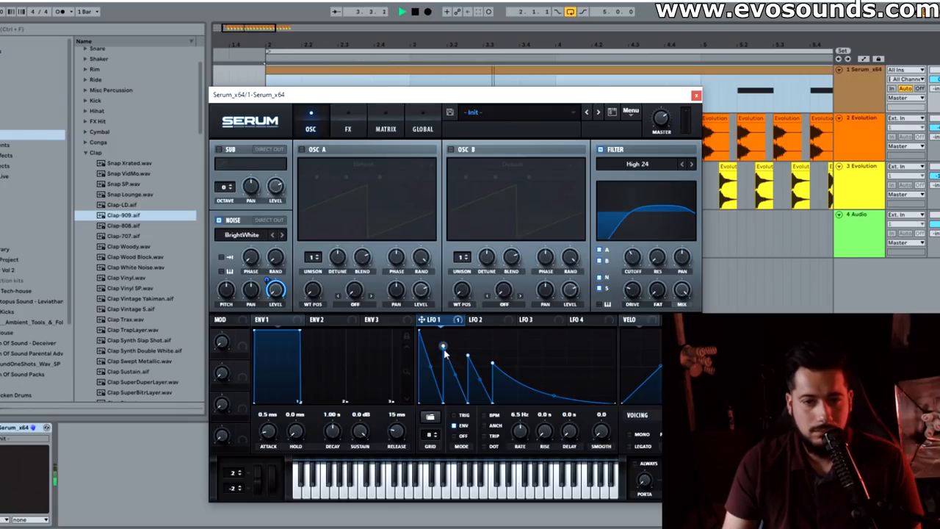
Lower the LFO 1 rate to about 3.6 Hz and pack the clap bumps tightly together
left_click_drag(520, 432, 520, 426)
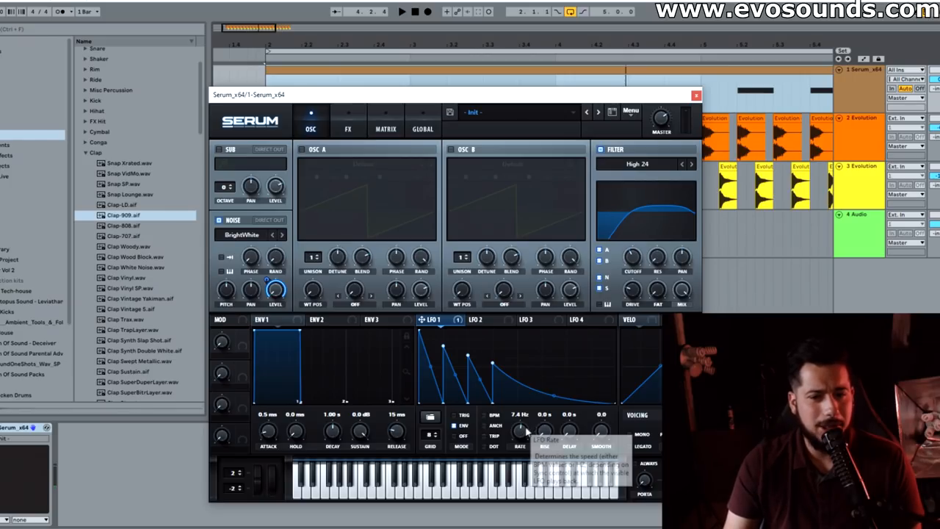
left_click_drag(521, 433, 520, 441)
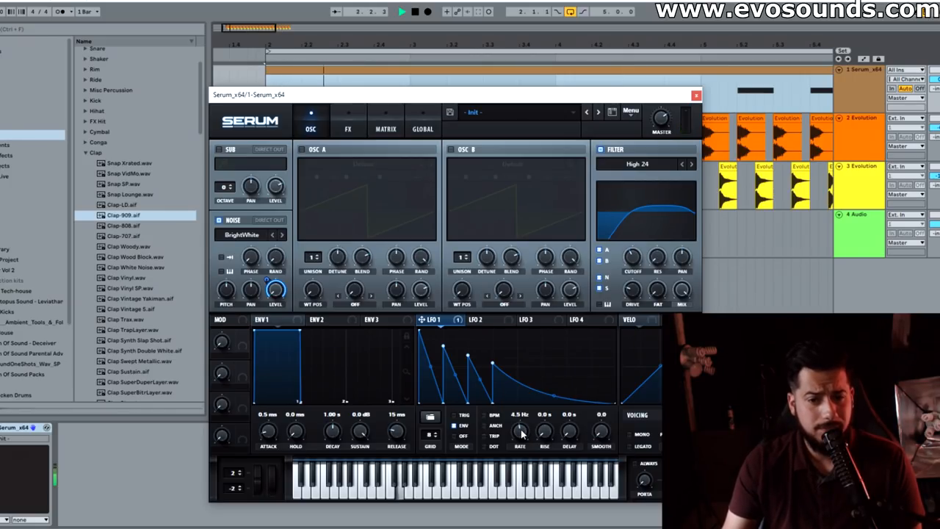
left_click_drag(520, 432, 520, 441)
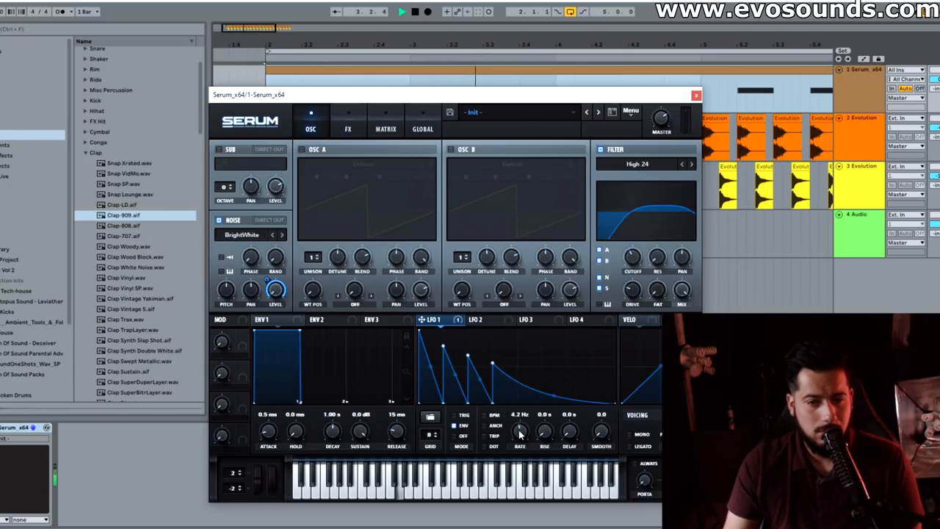
left_click_drag(519, 432, 520, 437)
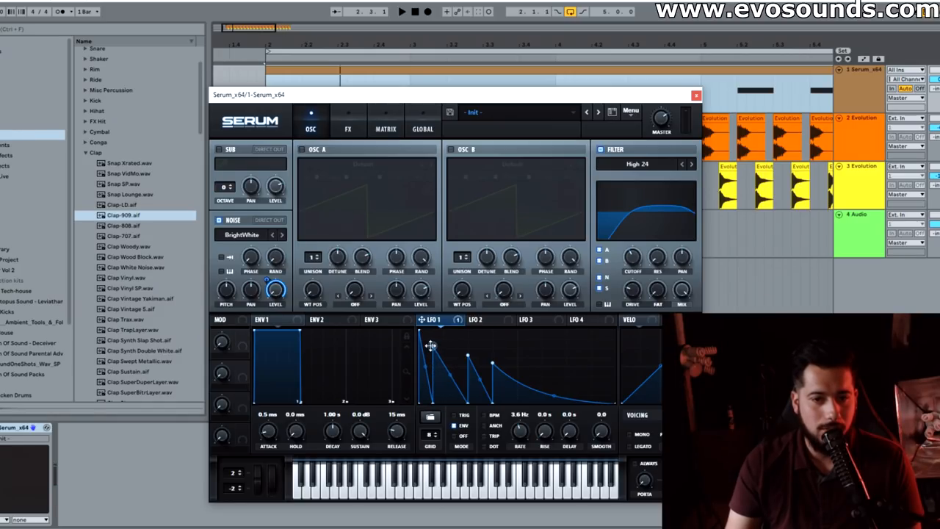
left_click_drag(432, 346, 450, 408)
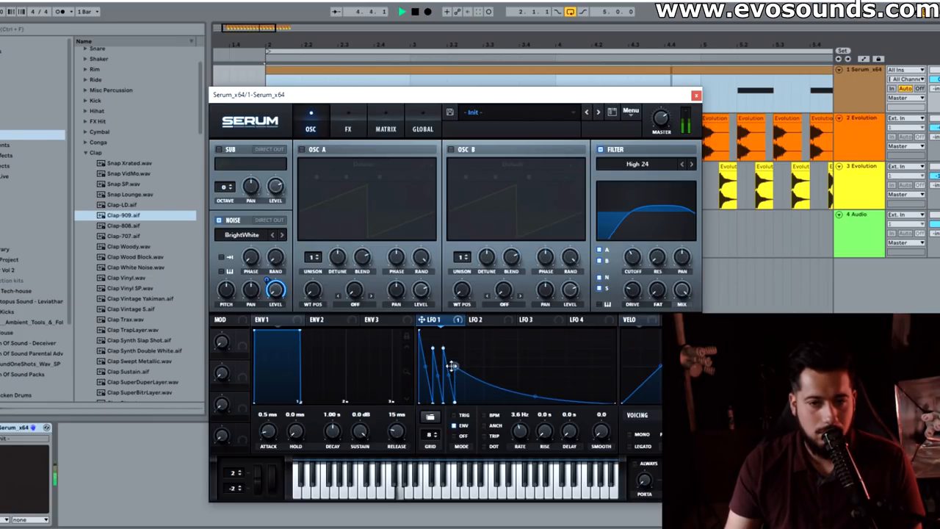
left_click_drag(452, 367, 518, 407)
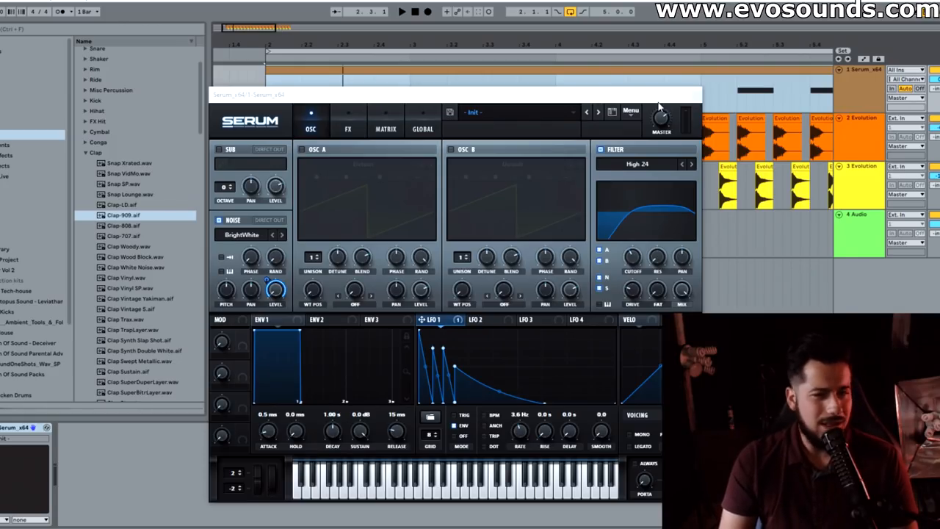
left_click(402, 11)
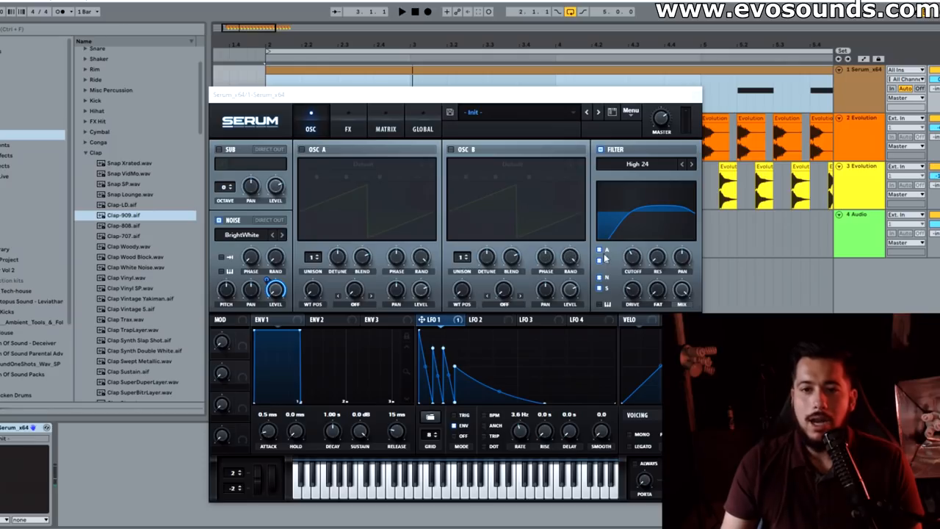
Enable Tube distortion, Compressor and Delay in Serum FX, and nudge the LFO Rate up
left_click(349, 129)
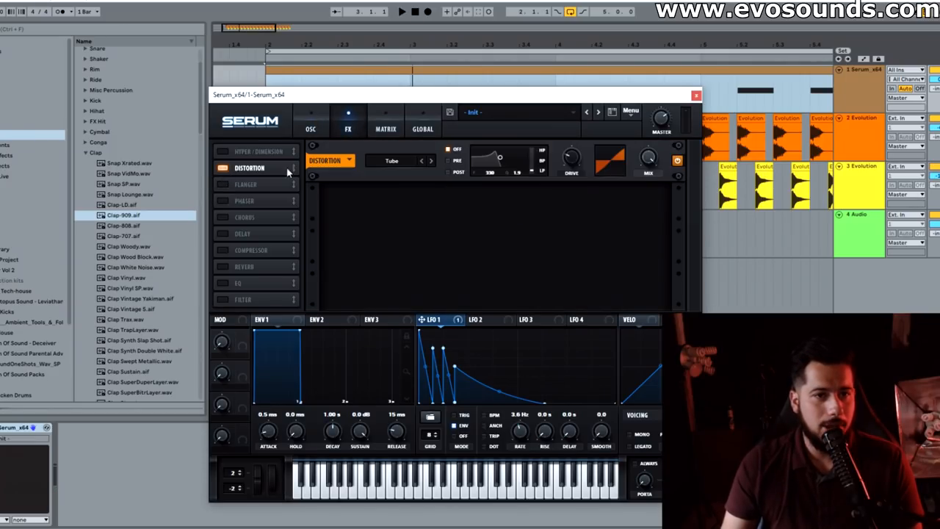
left_click_drag(571, 158, 577, 154)
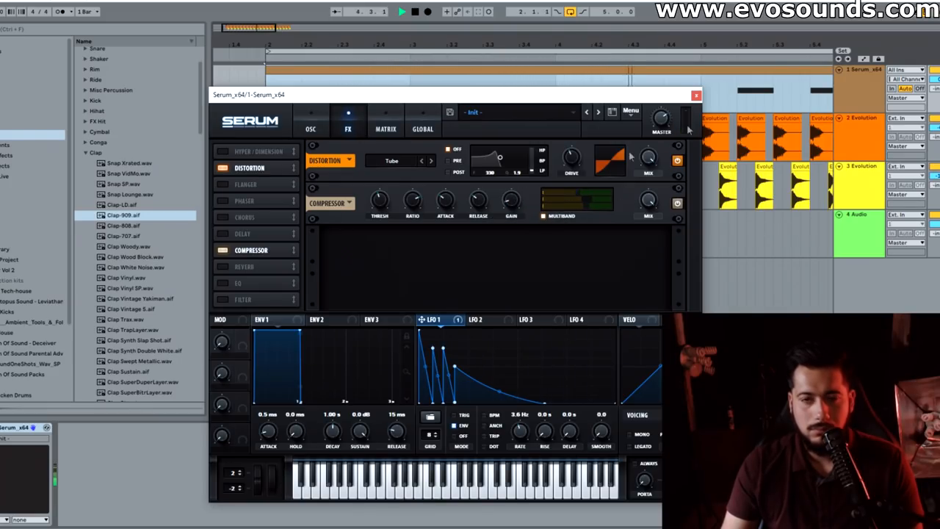
left_click(243, 234)
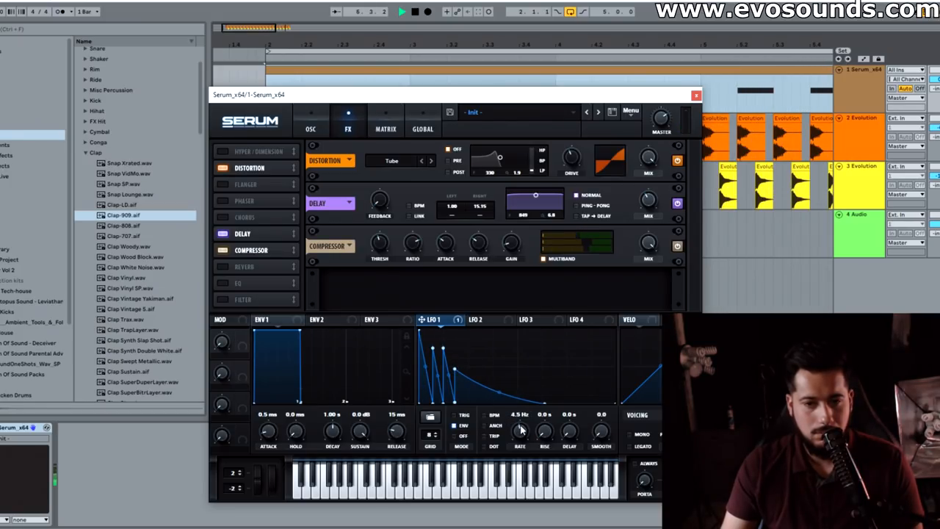
left_click_drag(520, 432, 520, 441)
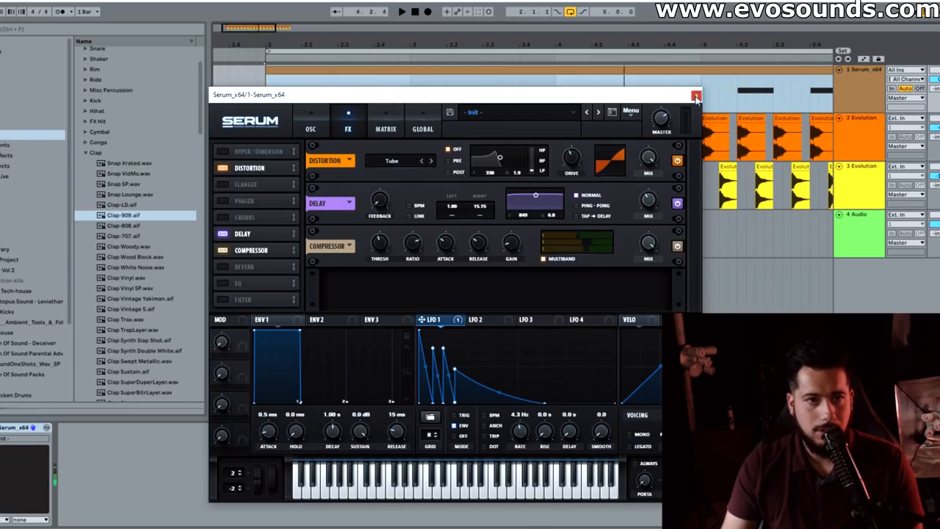
Drag the EQ Eight band nodes on the Serum track for a low cut and mid boost
left_click(696, 96)
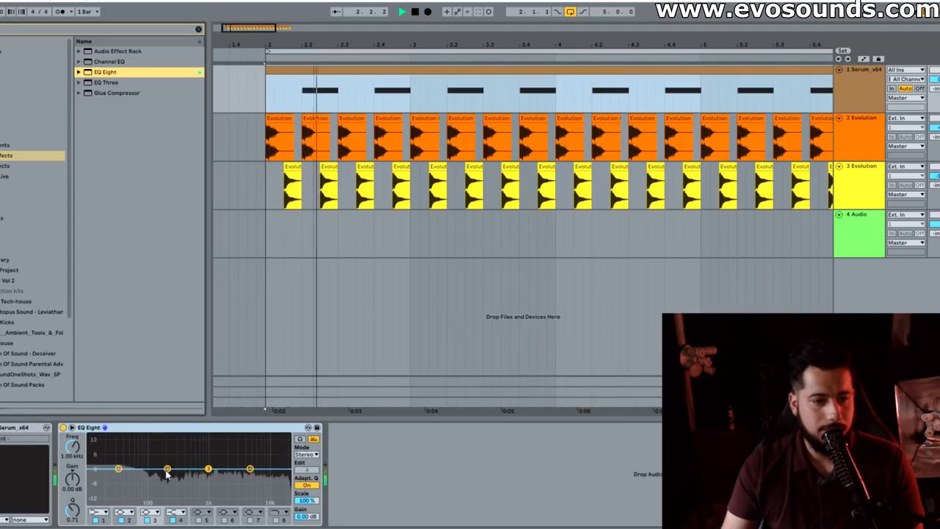
left_click_drag(167, 468, 167, 478)
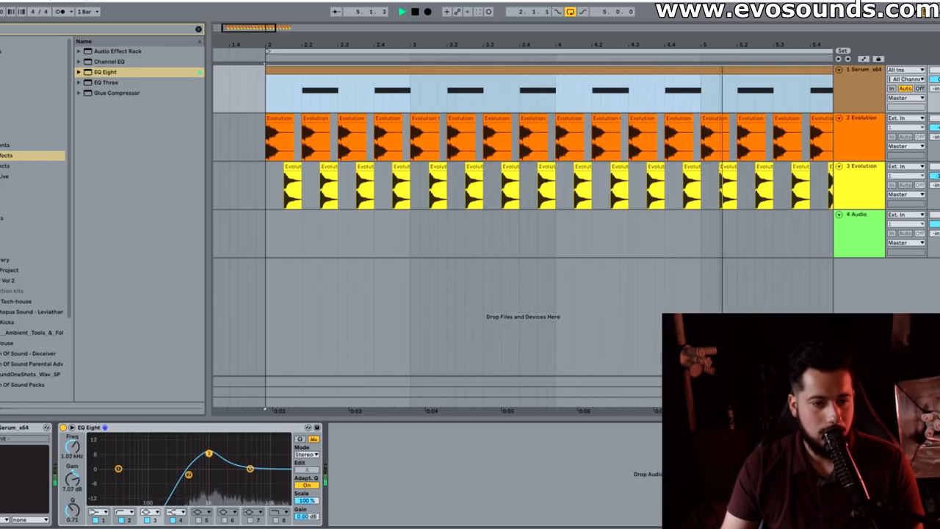
left_click_drag(208, 451, 269, 461)
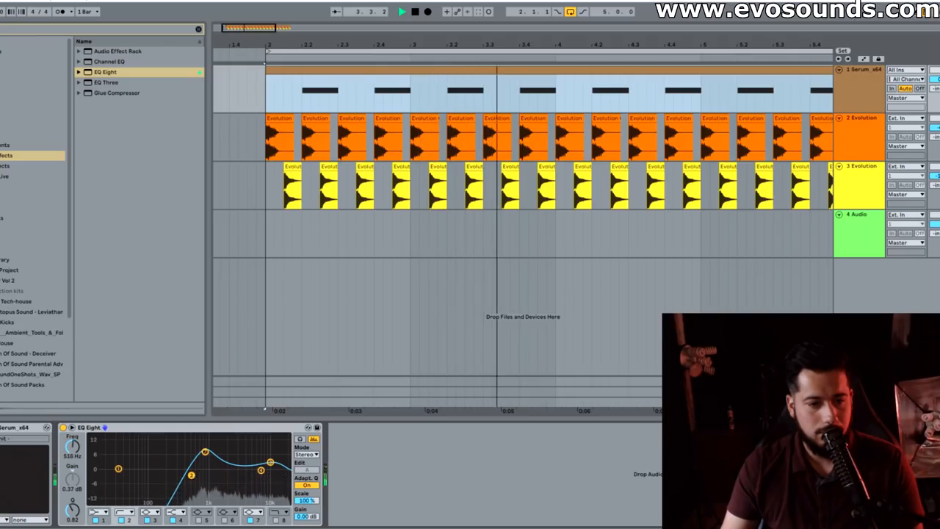
left_click_drag(206, 450, 220, 447)
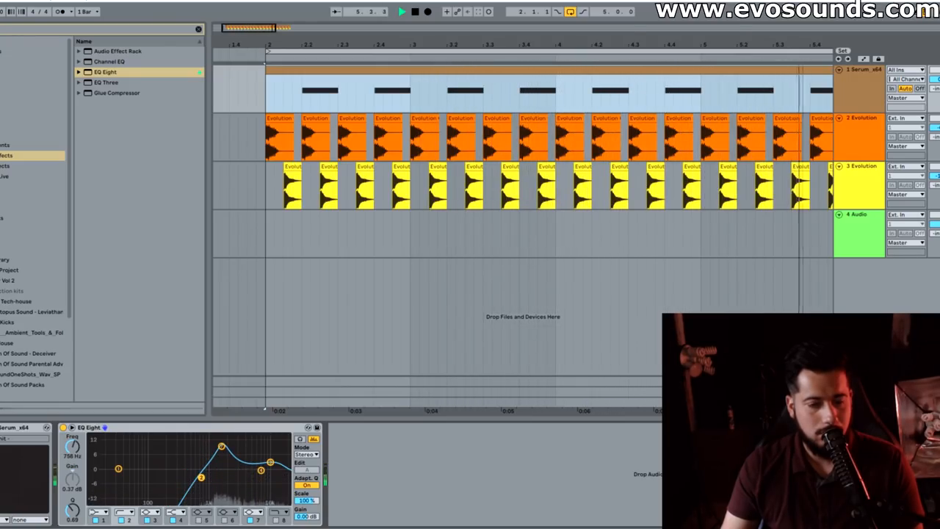
left_click_drag(220, 446, 205, 444)
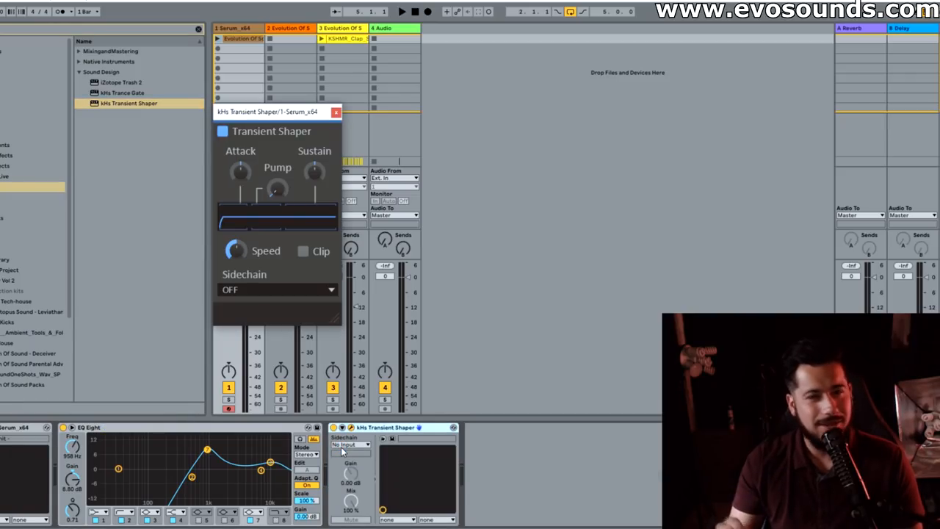
Raise the kHs Transient Shaper's Attack and reopen the Serum plugin window
left_click_drag(241, 171, 241, 165)
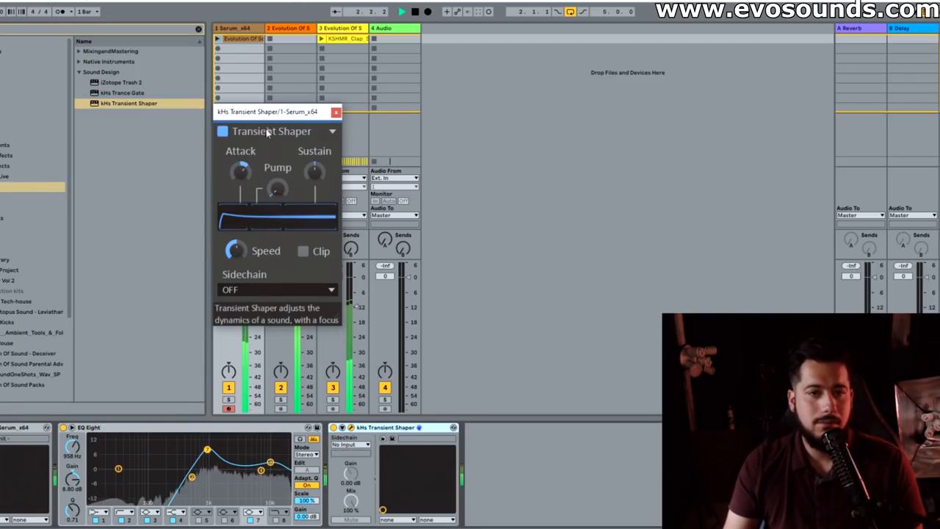
left_click_drag(266, 111, 422, 114)
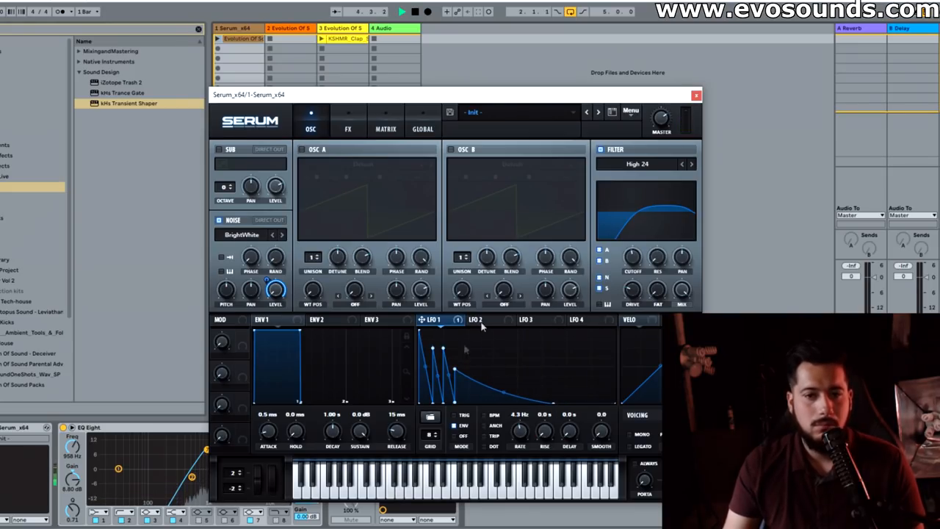
Raise the Serum delay's filter frequency and reshape the first peak of LFO 1
left_click(347, 128)
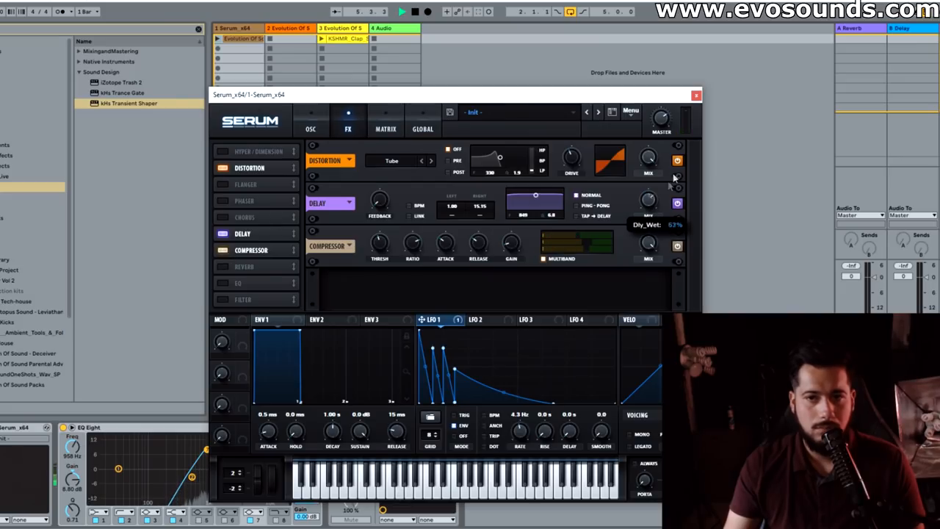
left_click(310, 129)
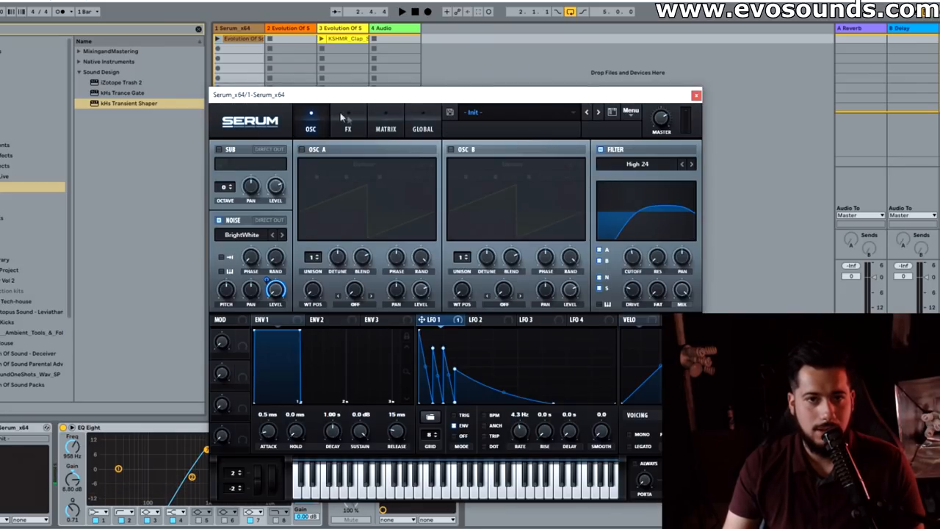
left_click(347, 121)
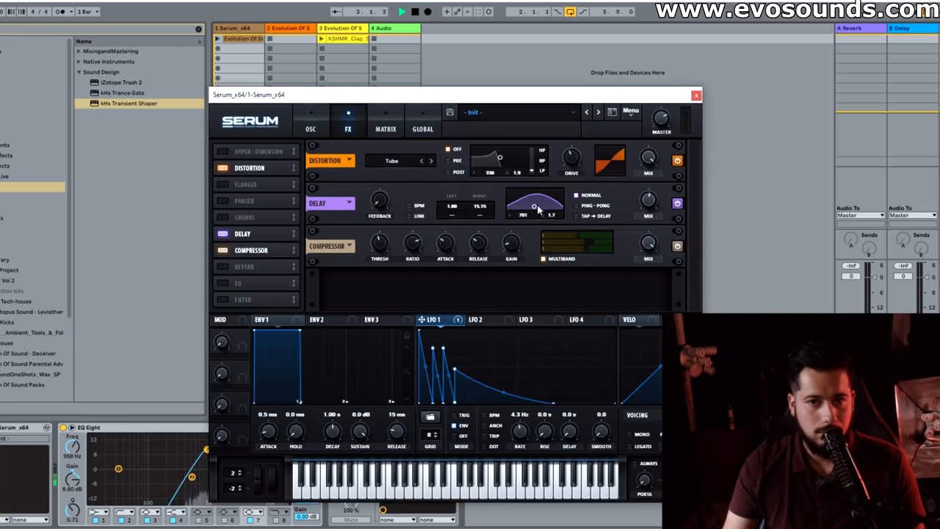
left_click_drag(535, 206, 537, 199)
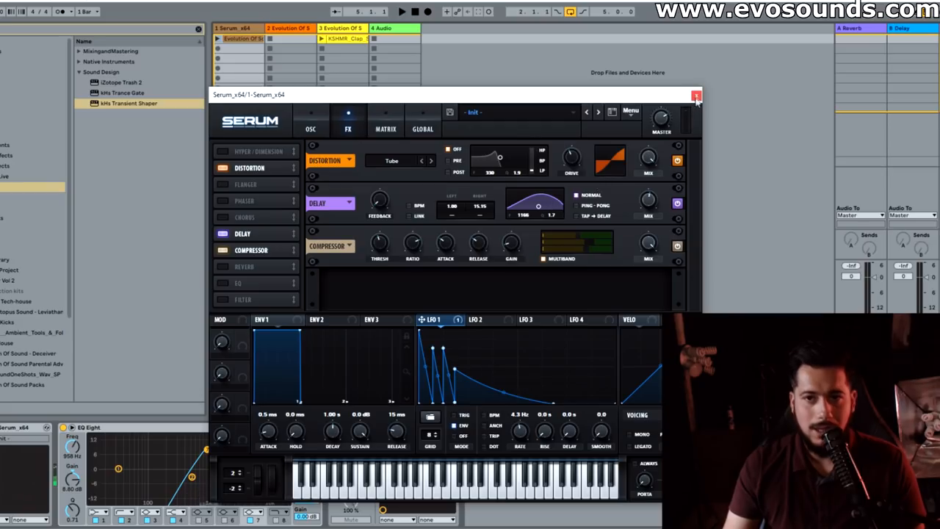
mouse_move(696, 95)
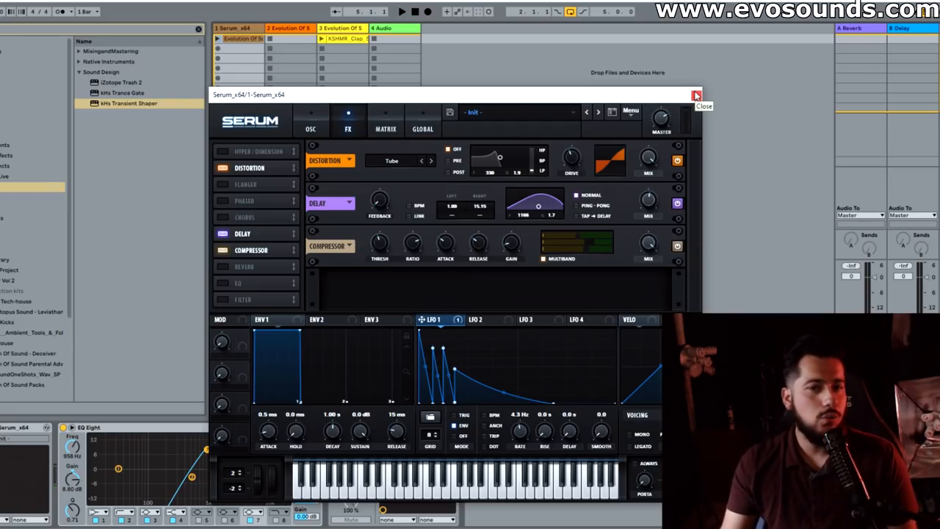
left_click(311, 120)
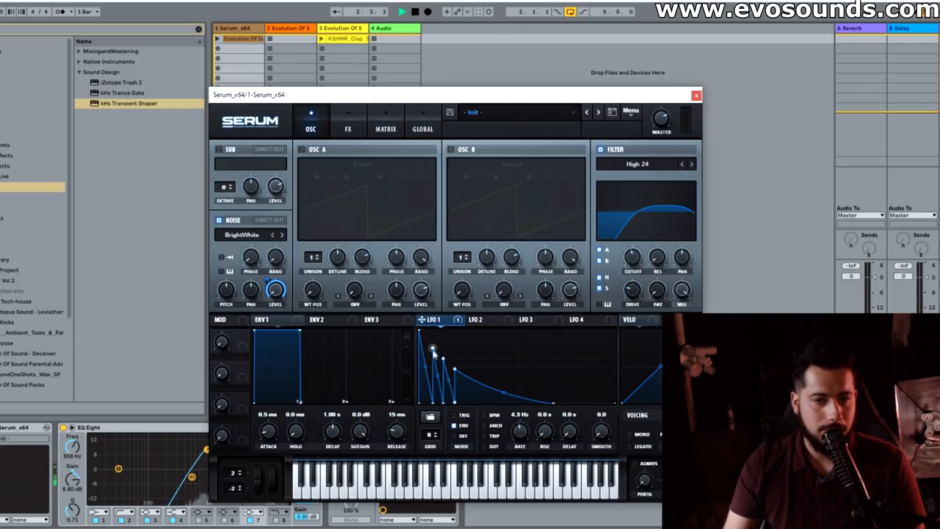
left_click_drag(433, 349, 455, 371)
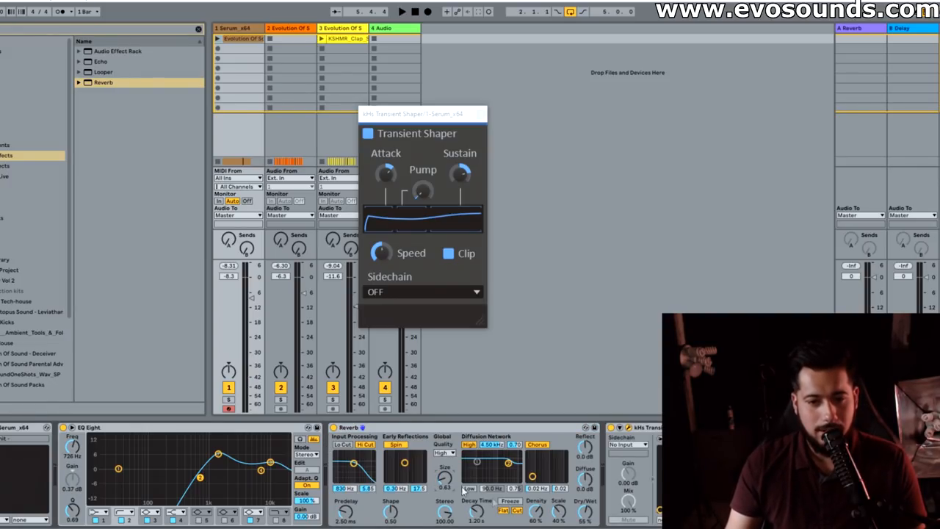
Adjust the Reverb settings on the Serum clap track
left_click(401, 11)
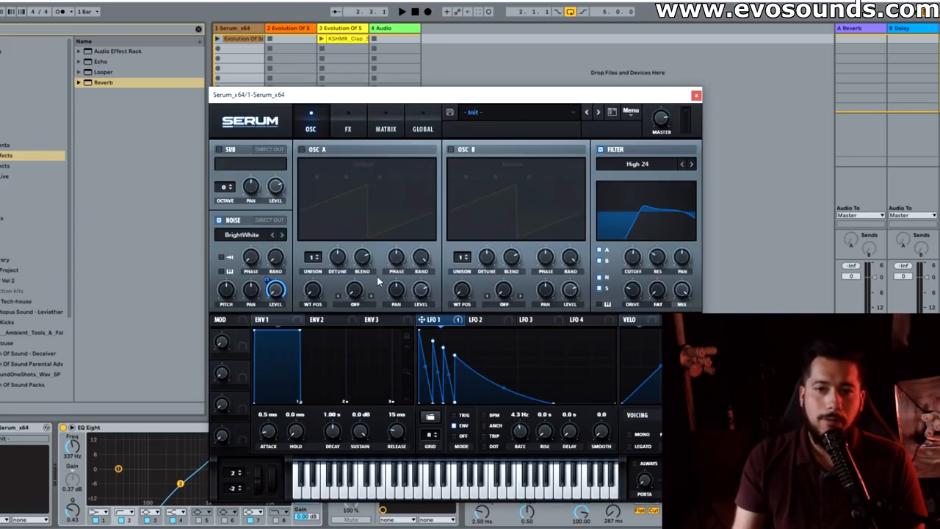
mouse_move(335, 242)
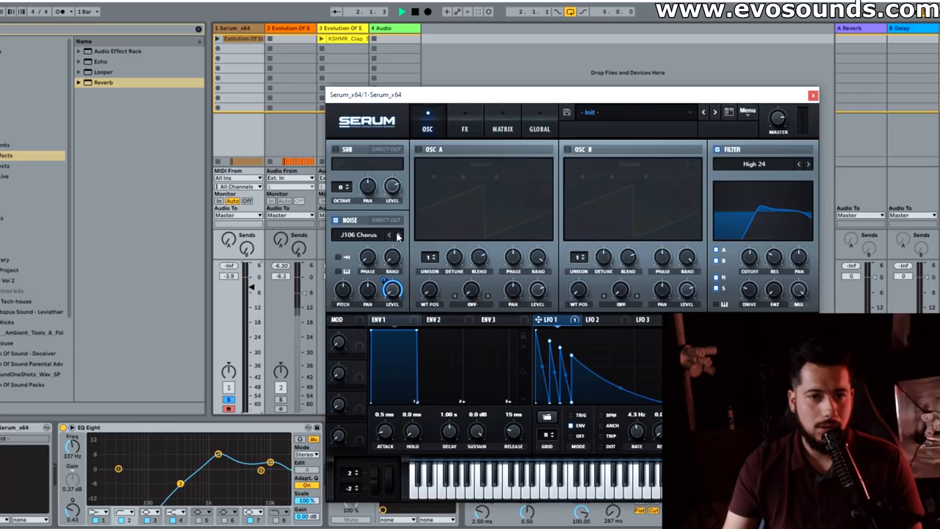
Step the noise oscillator selector through sounds until MicrKrg Noise is loaded
left_click(400, 234)
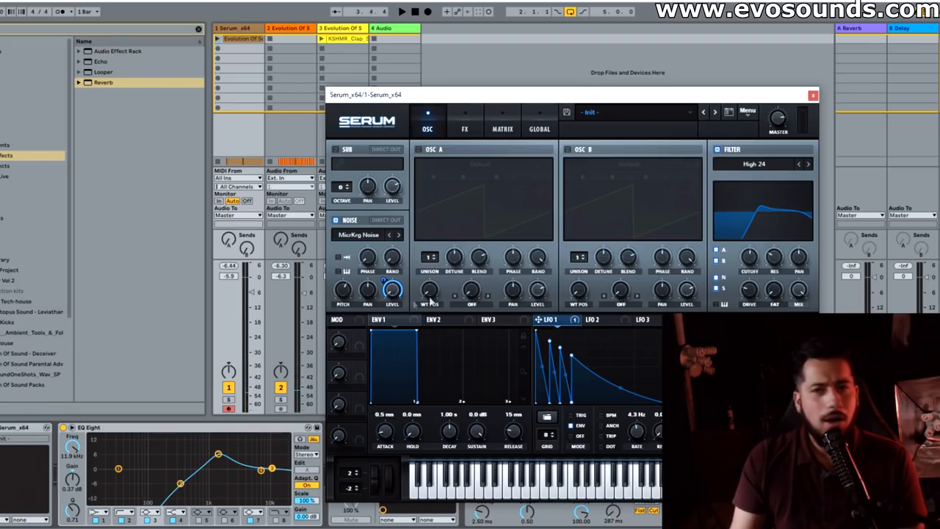
left_click(488, 320)
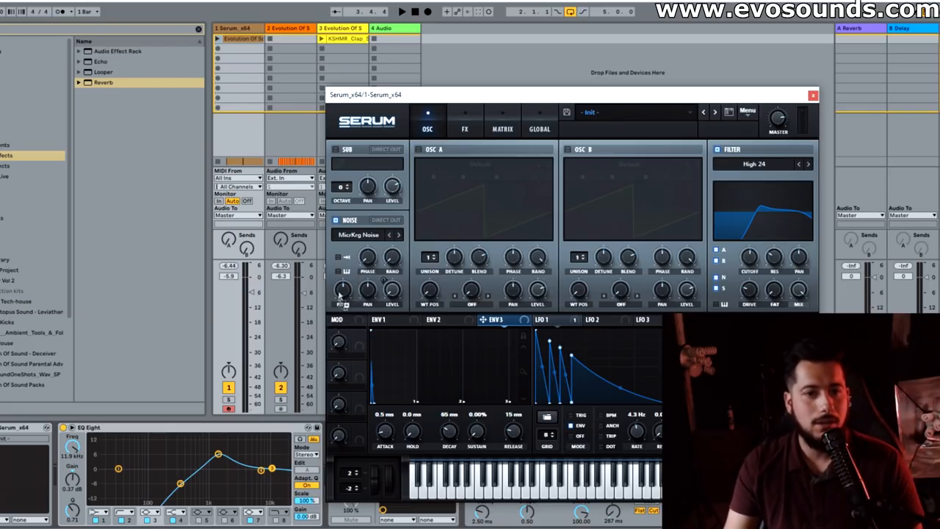
Route ENV 3 to the noise Pitch with 31 ms decay, and step the noise to J 60
left_click_drag(342, 290, 342, 279)
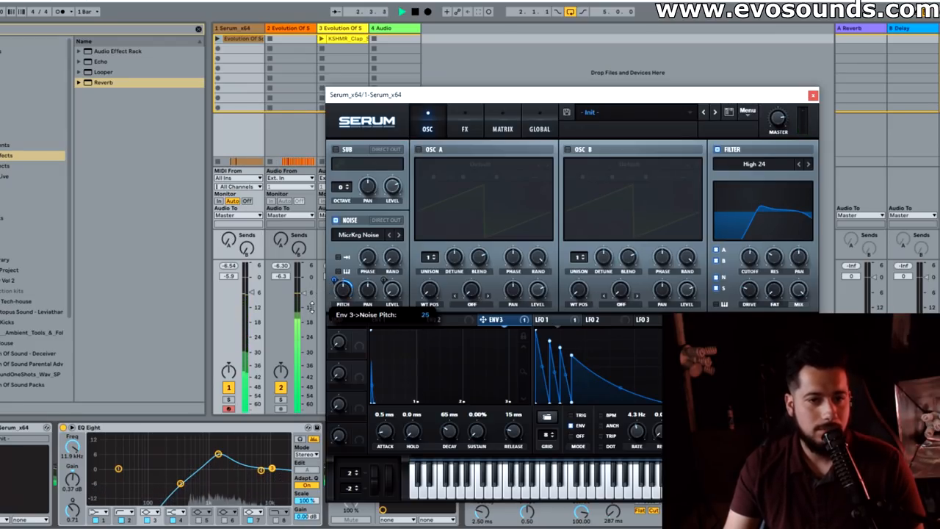
left_click_drag(449, 434, 449, 422)
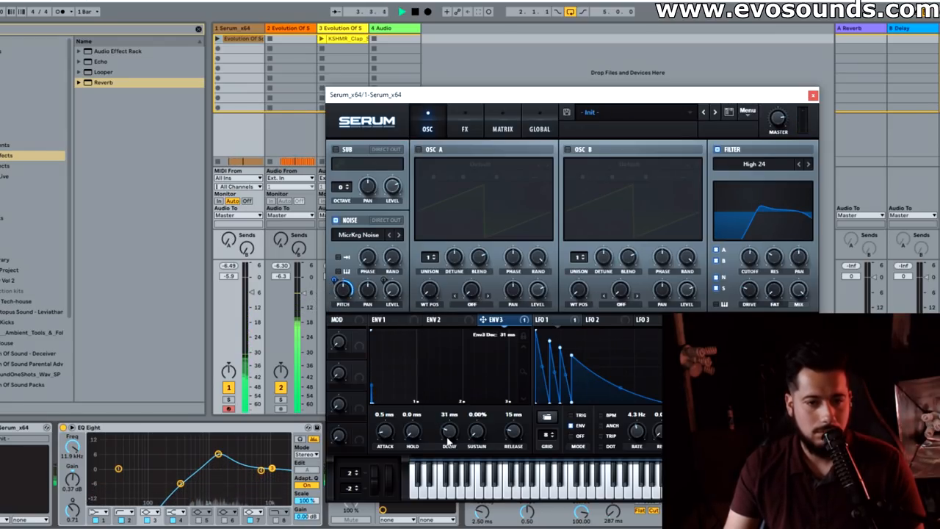
left_click(397, 235)
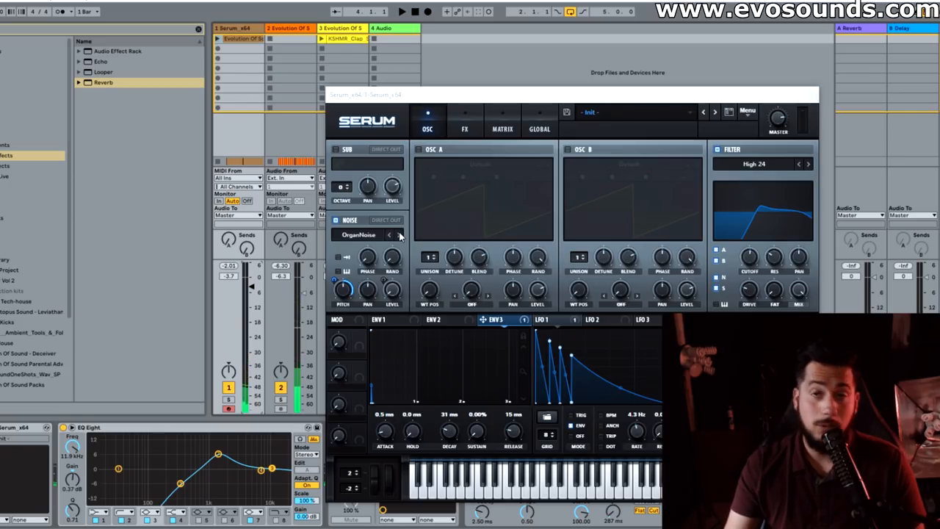
mouse_move(401, 235)
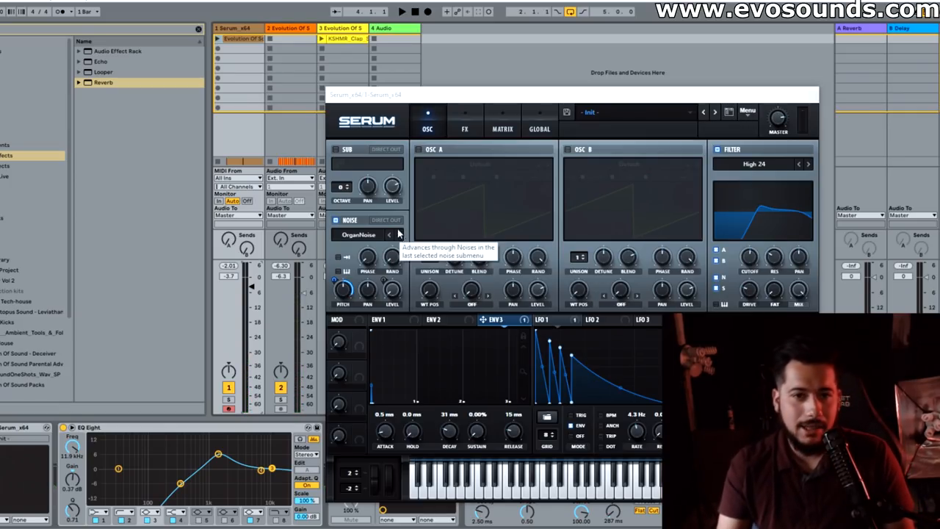
left_click(399, 234)
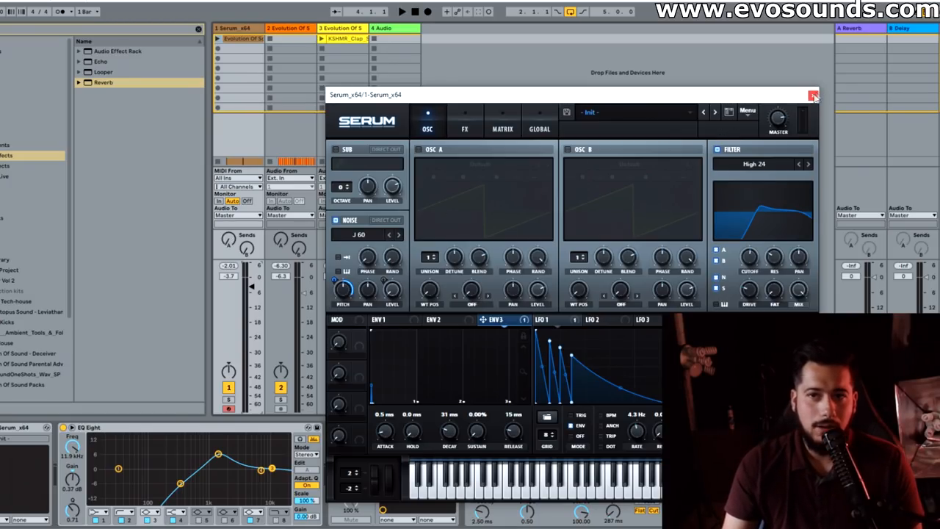
Preview KSHMR snare enhancer samples and place a noise sample on the LAYER track
left_click(813, 95)
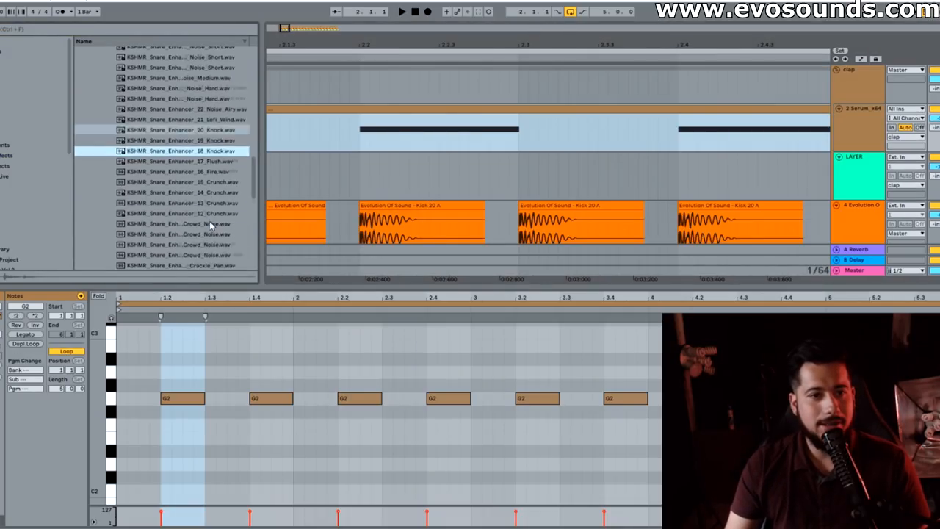
scroll("down", 3)
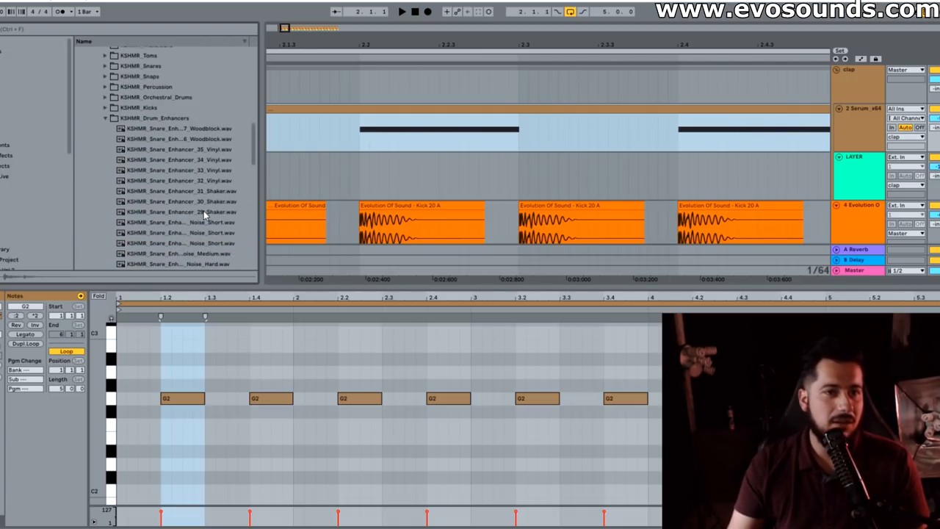
scroll("down", 3)
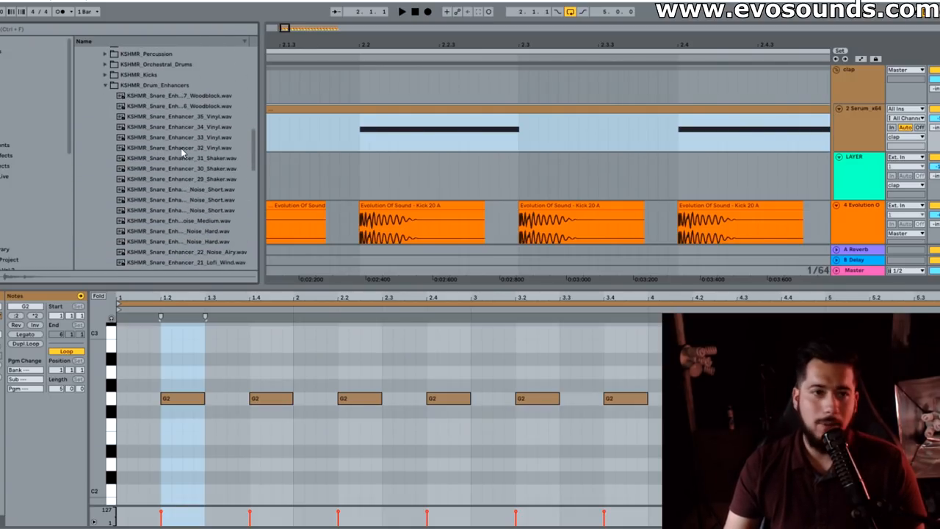
left_click(180, 189)
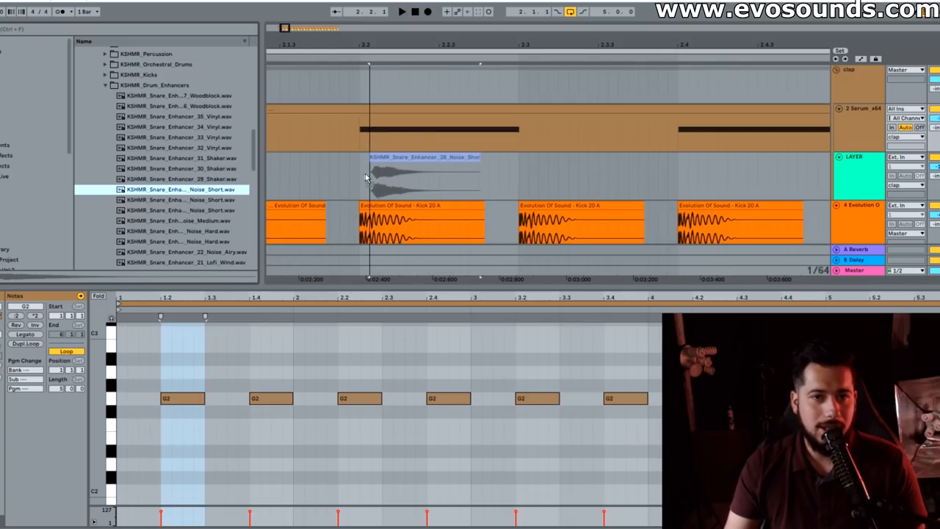
left_click(408, 173)
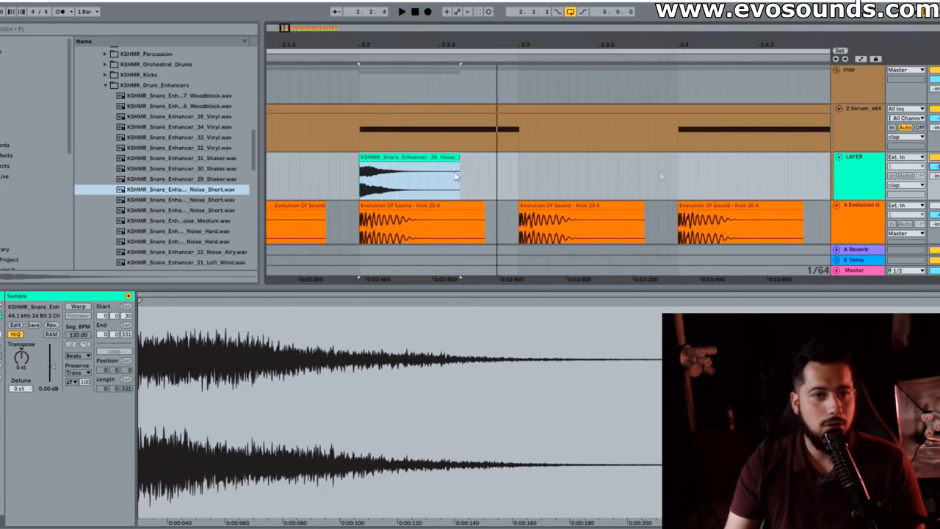
left_click(180, 220)
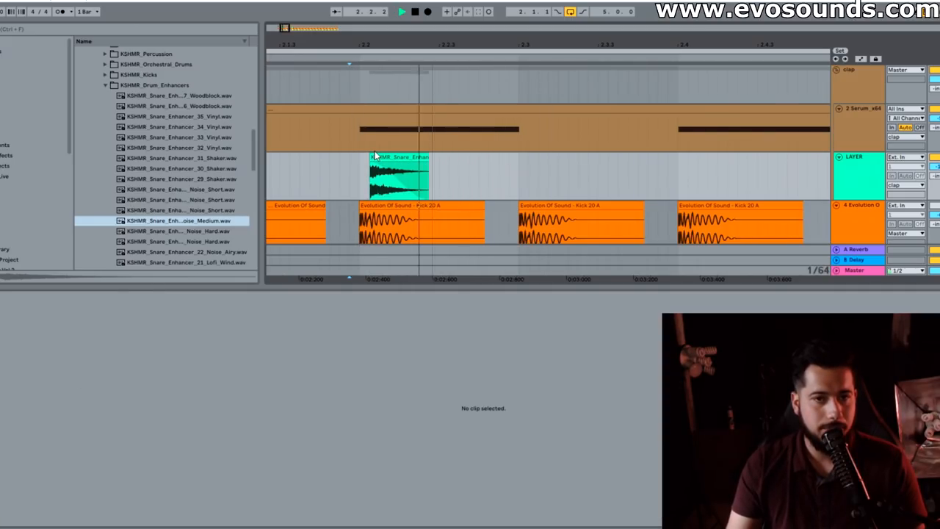
Load KSHMR_Snare_Enhancer_22_Noise_Airy onto the LAYER track and view its sample details
left_click(397, 176)
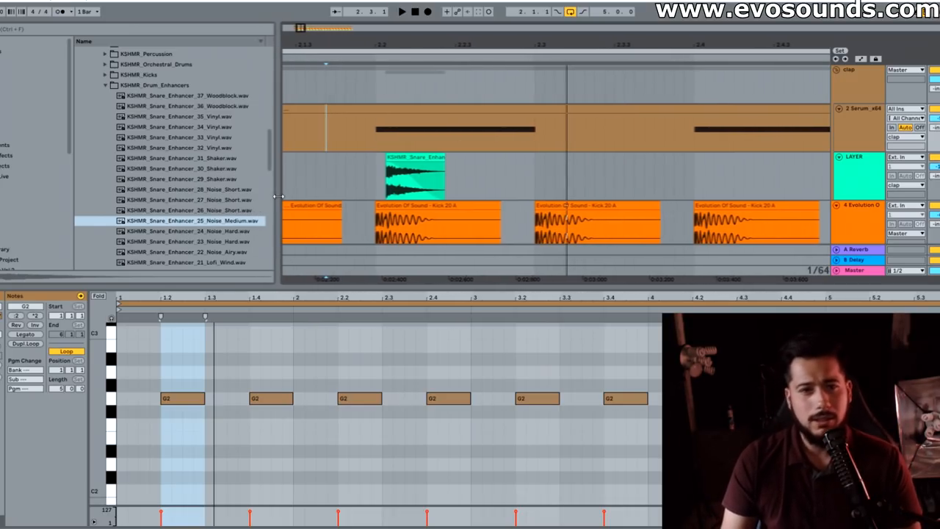
scroll("down", 3)
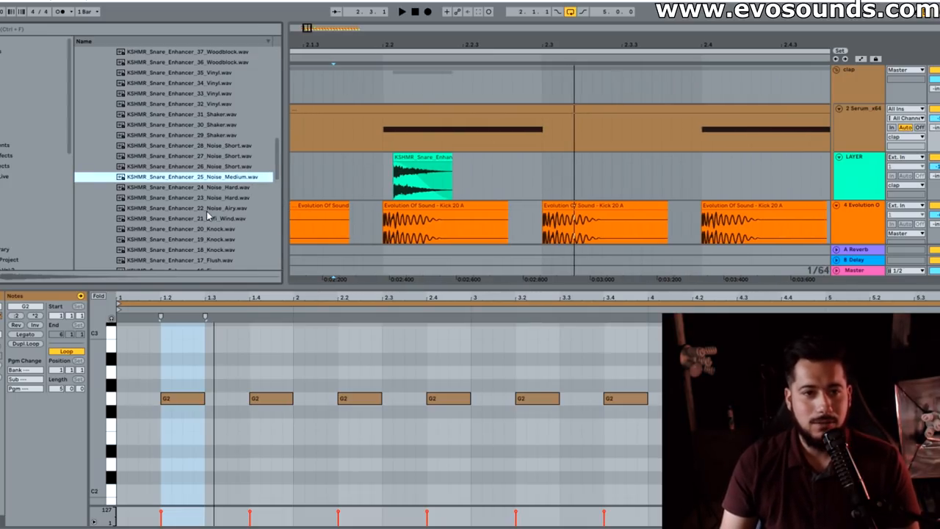
left_click(205, 208)
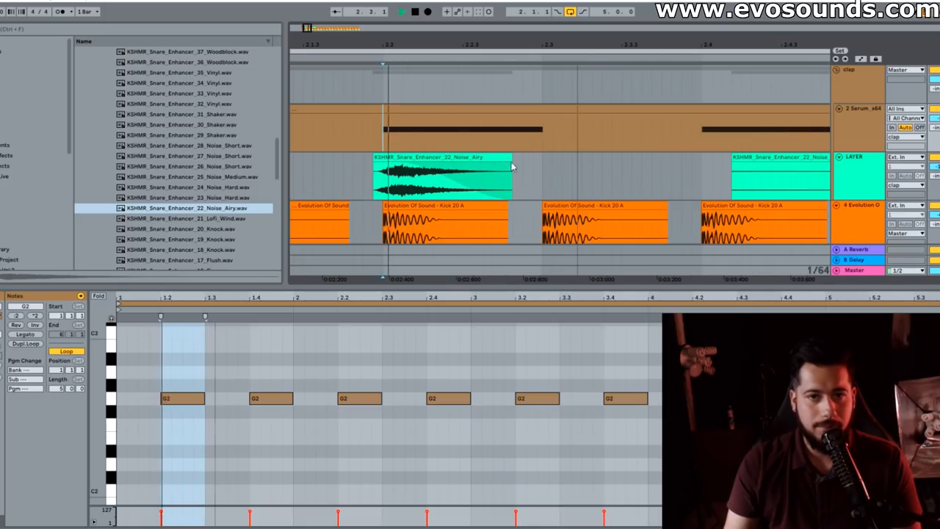
left_click(433, 177)
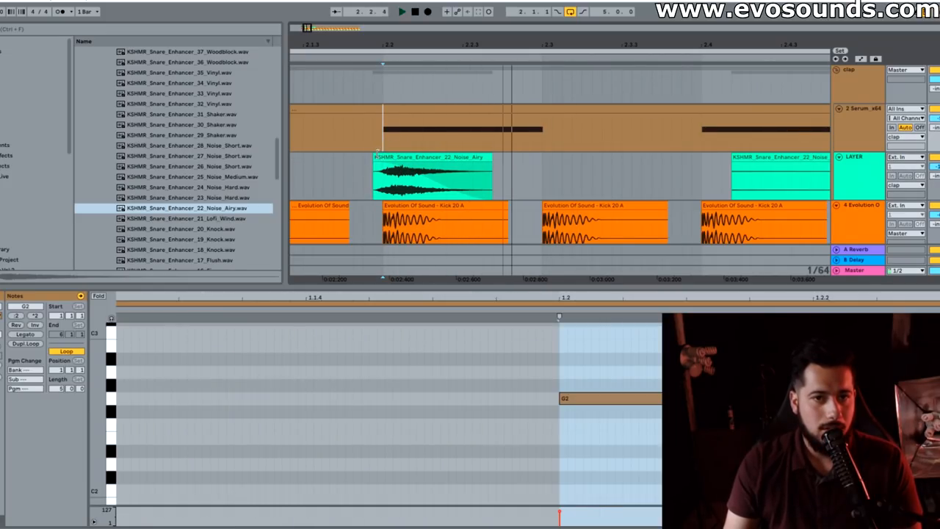
left_click(434, 176)
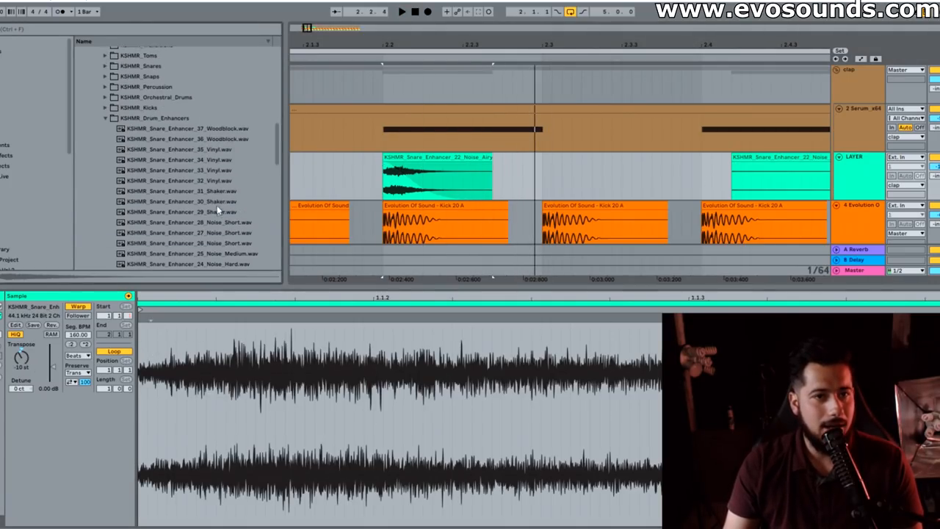
Add a new audio track for a KSHMR Beatbox snare layer under the claps
left_click(147, 87)
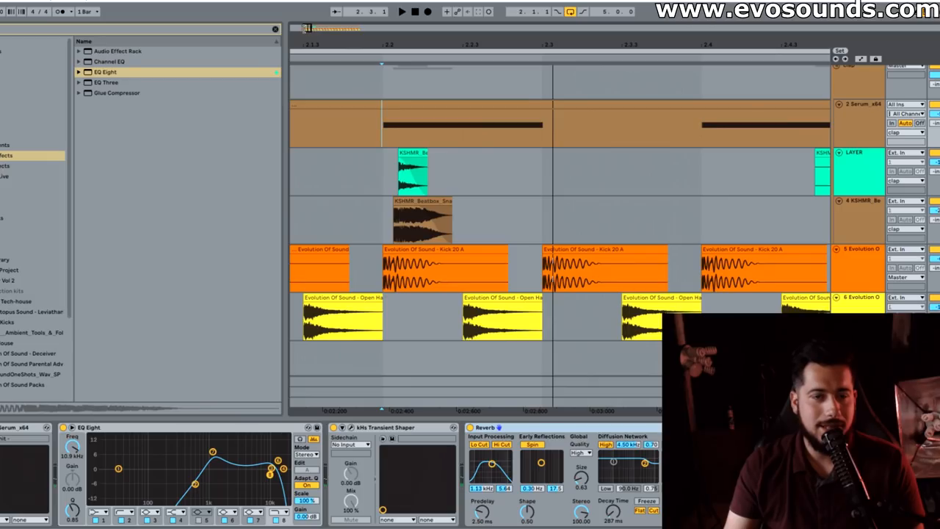
right_click(501, 220)
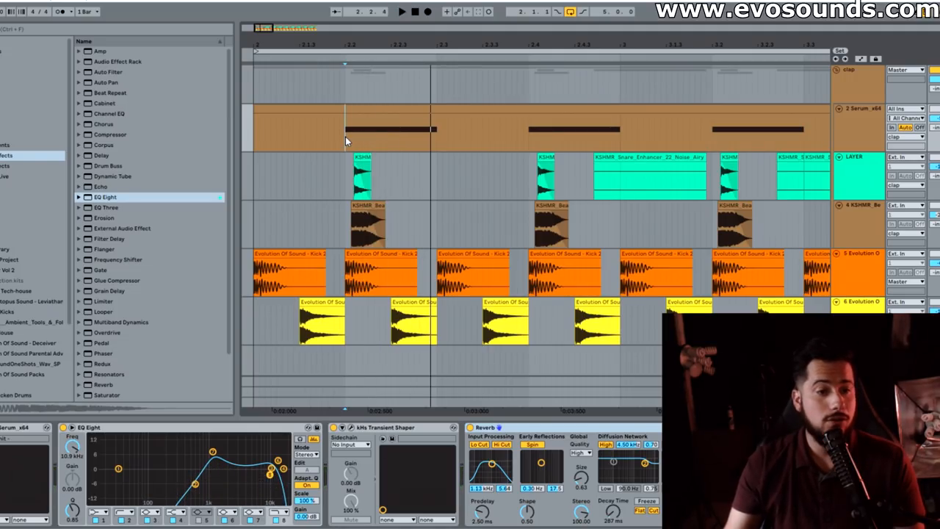
Enable Serum's FX filter as Misc > Ring Mod with resonance near 61%
left_click(852, 108)
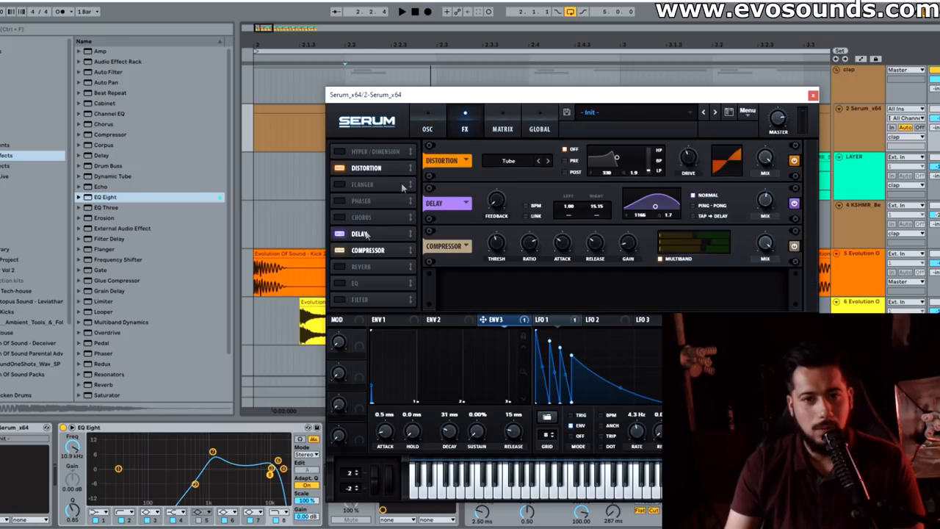
left_click(360, 299)
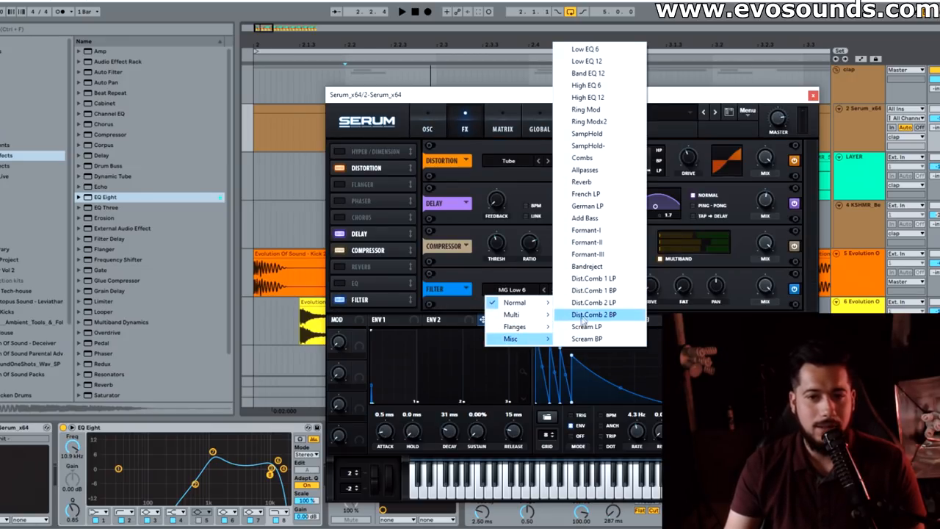
mouse_move(597, 170)
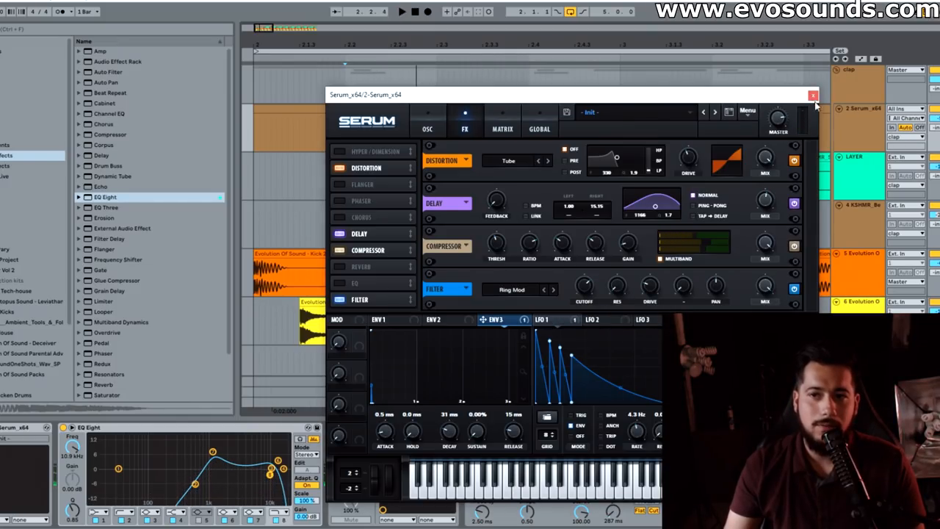
left_click(401, 11)
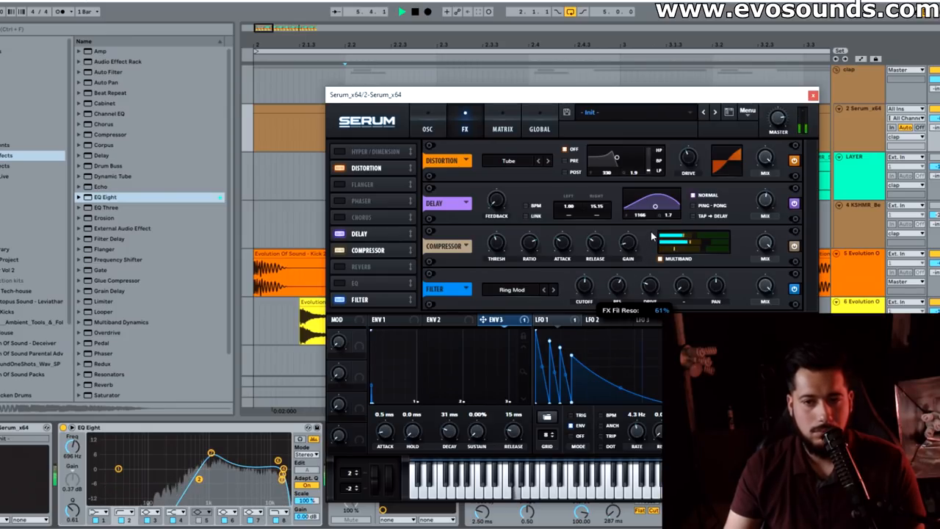
Try the Scream BP filter with drive about 29% and cutoff between 672 and 5189 Hz
left_click(512, 290)
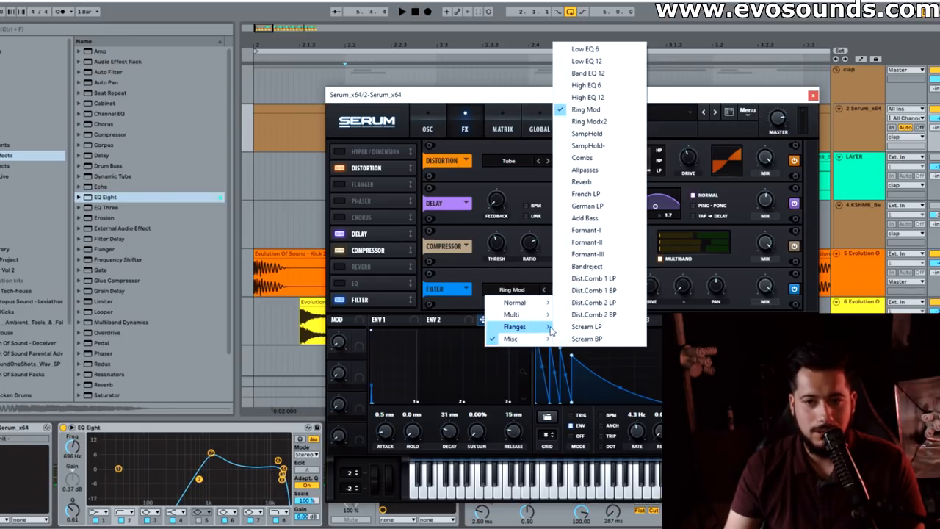
left_click(586, 338)
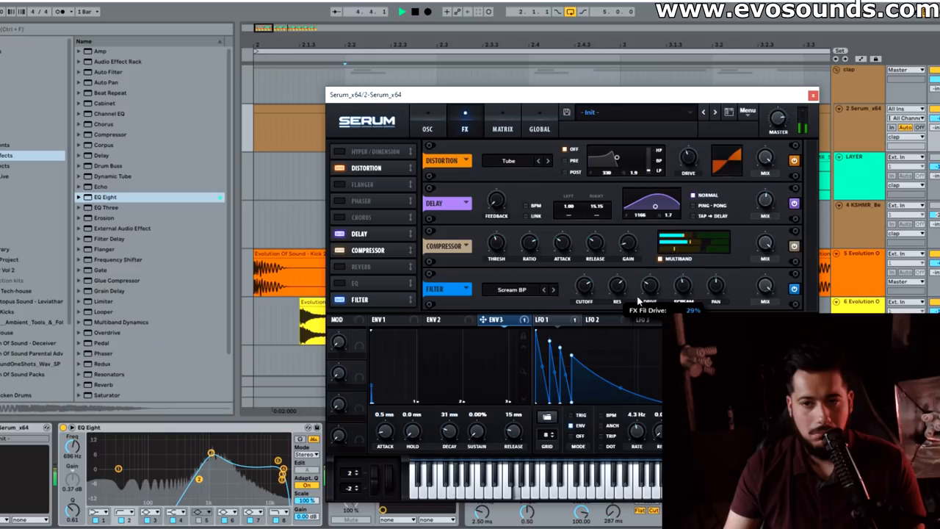
left_click_drag(682, 291, 683, 279)
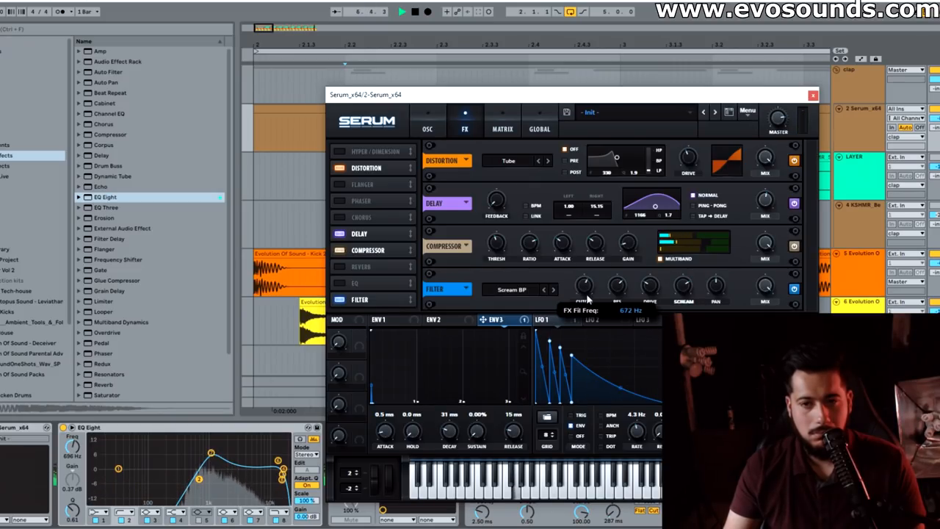
left_click_drag(586, 286, 598, 285)
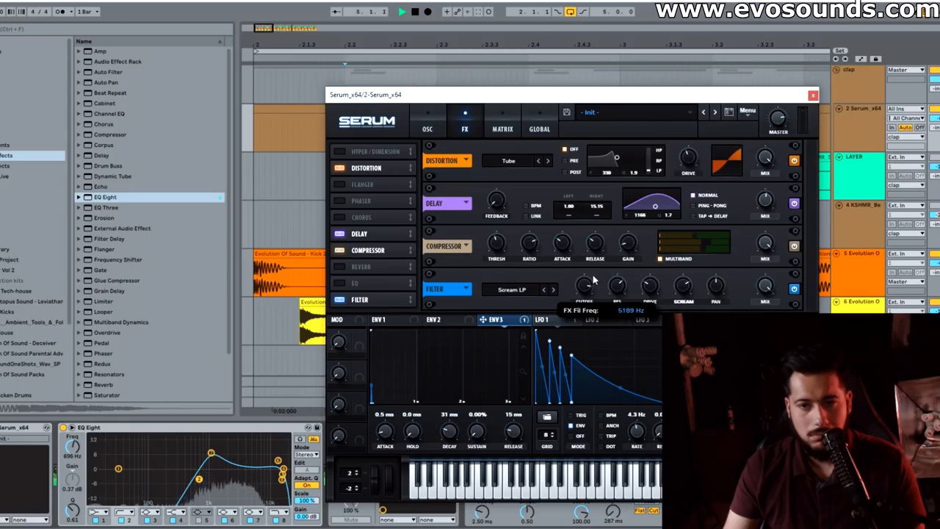
left_click_drag(585, 286, 586, 279)
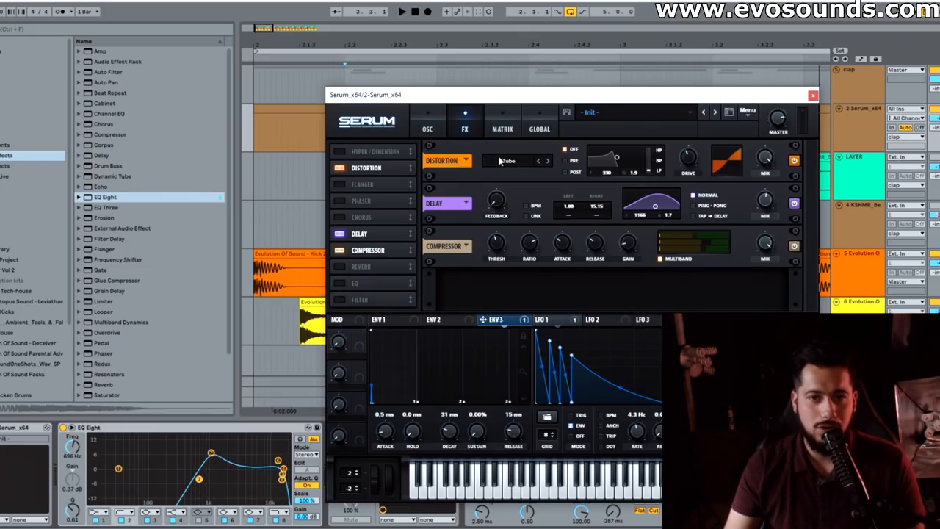
Switch the distortion to Downsample at about 24% drive and close Serum
left_click(515, 160)
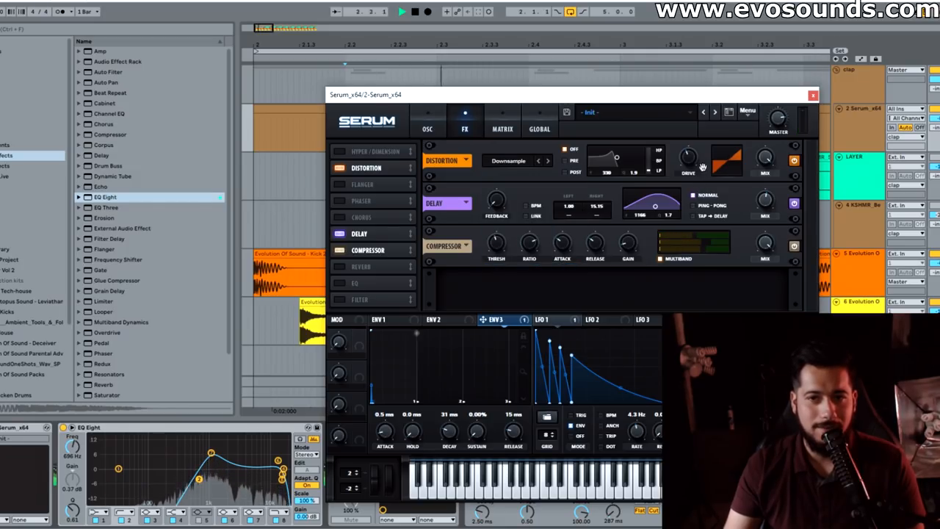
left_click_drag(687, 158, 687, 172)
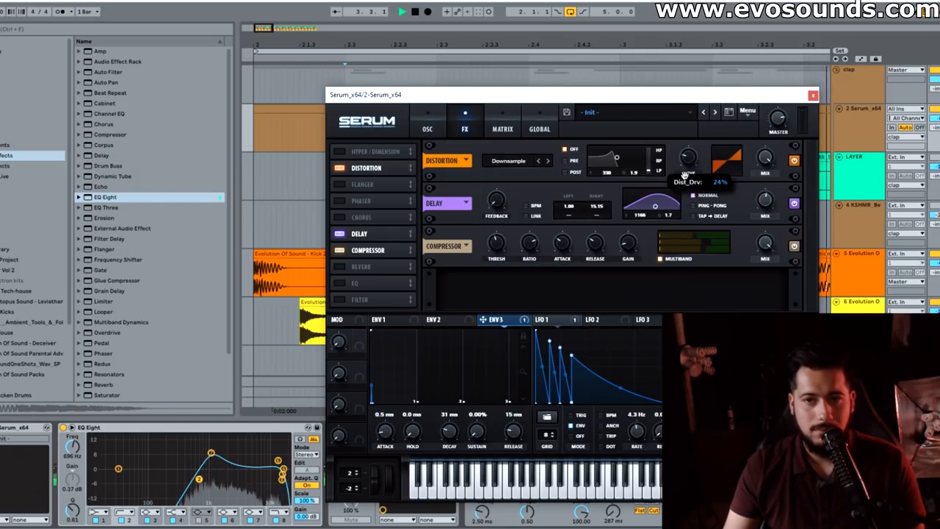
left_click(813, 95)
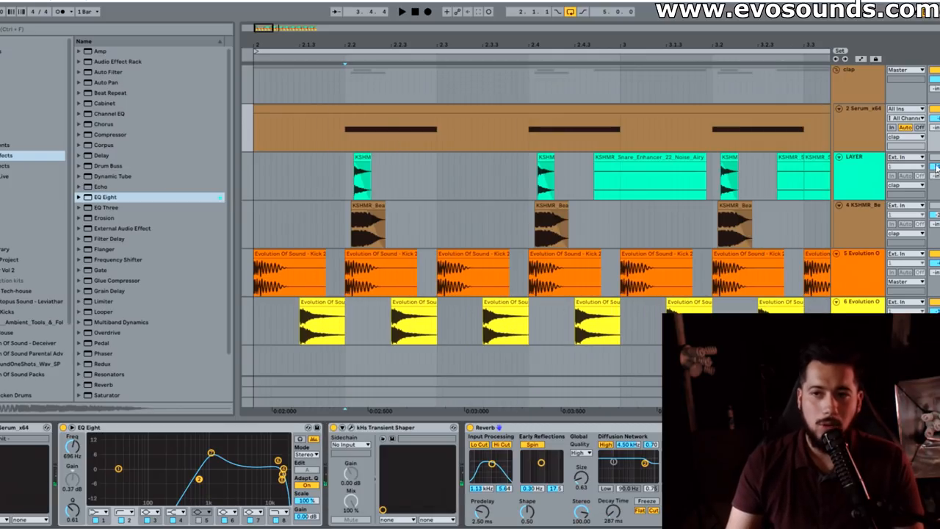
Open the clap synth's Serum window to check the noise oscillator and high-pass filter, then close it
left_click(360, 177)
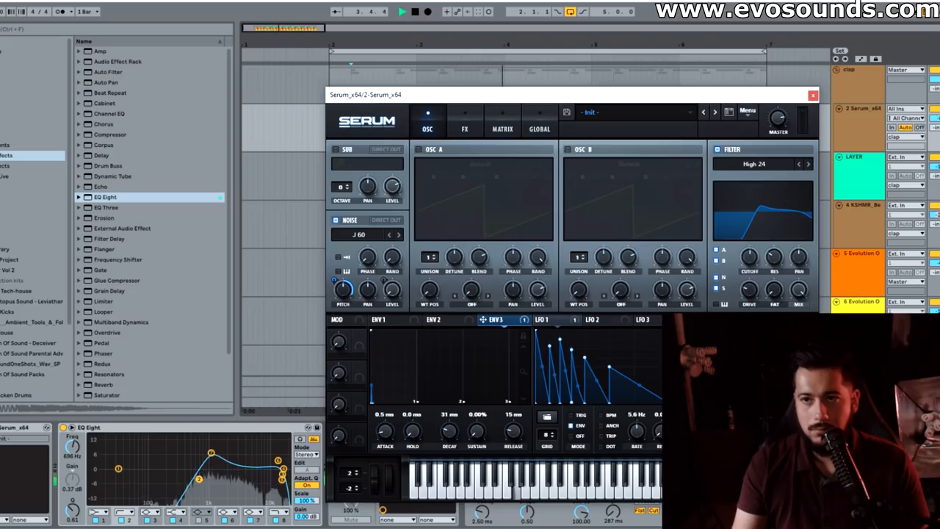
left_click(813, 95)
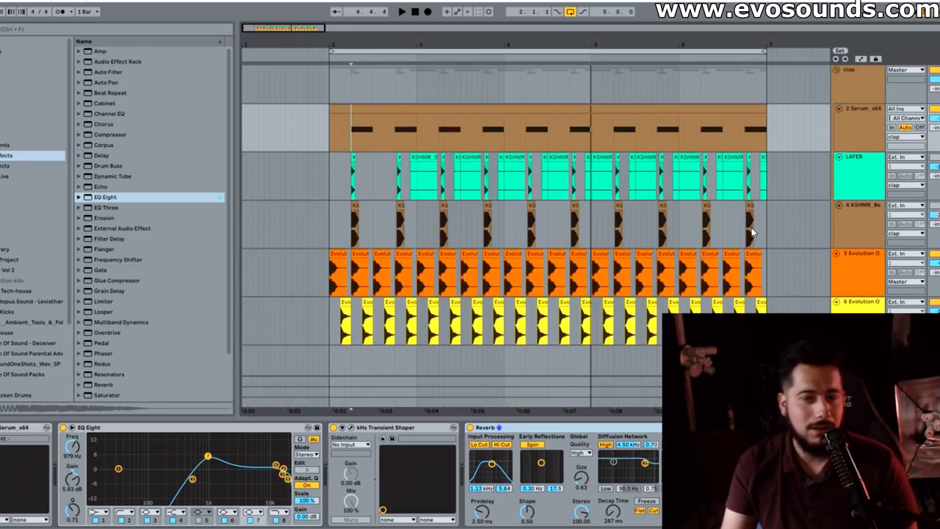
Select the 2 Serum_x64 clap track in the arrangement
left_click(856, 109)
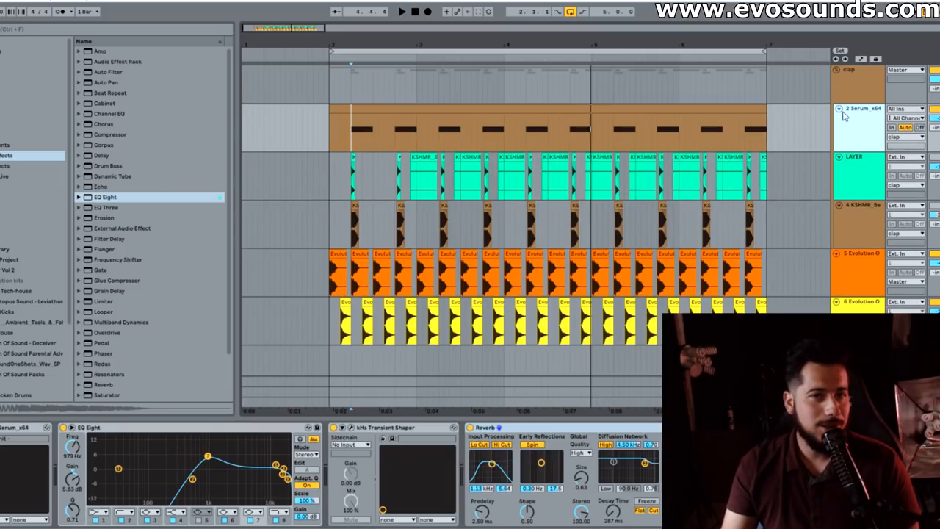